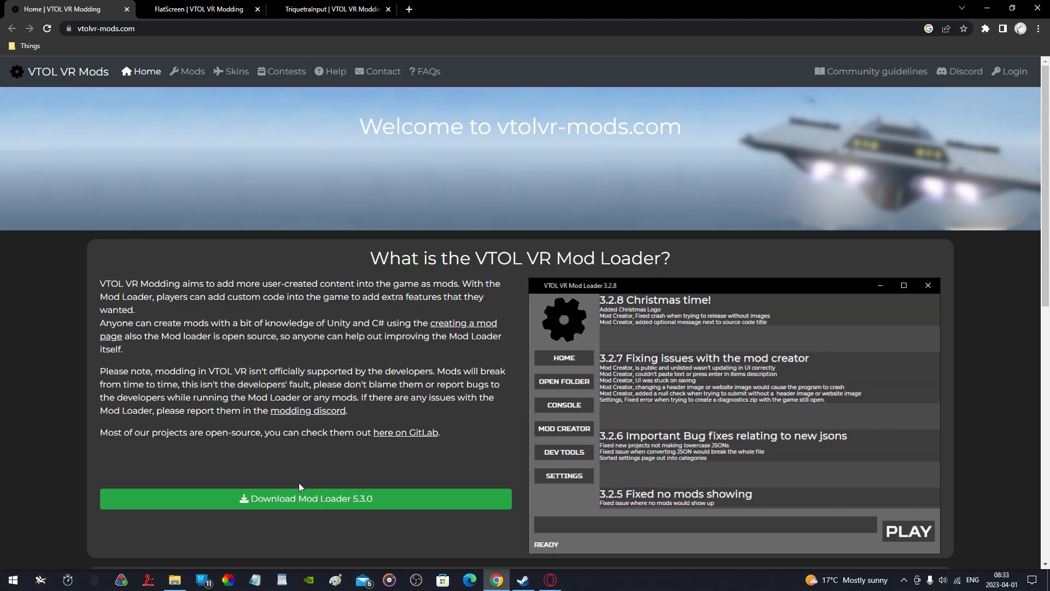
- Download the VTOL VR Mod Loader, launch it and let it restart with administrator rights
left_click(175, 580)
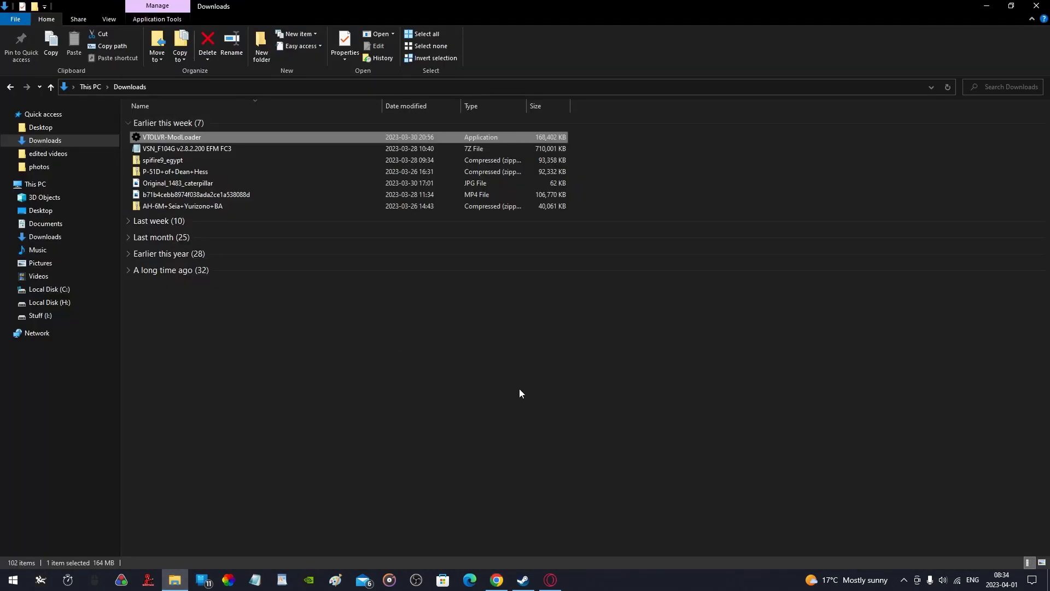
double_click(172, 136)
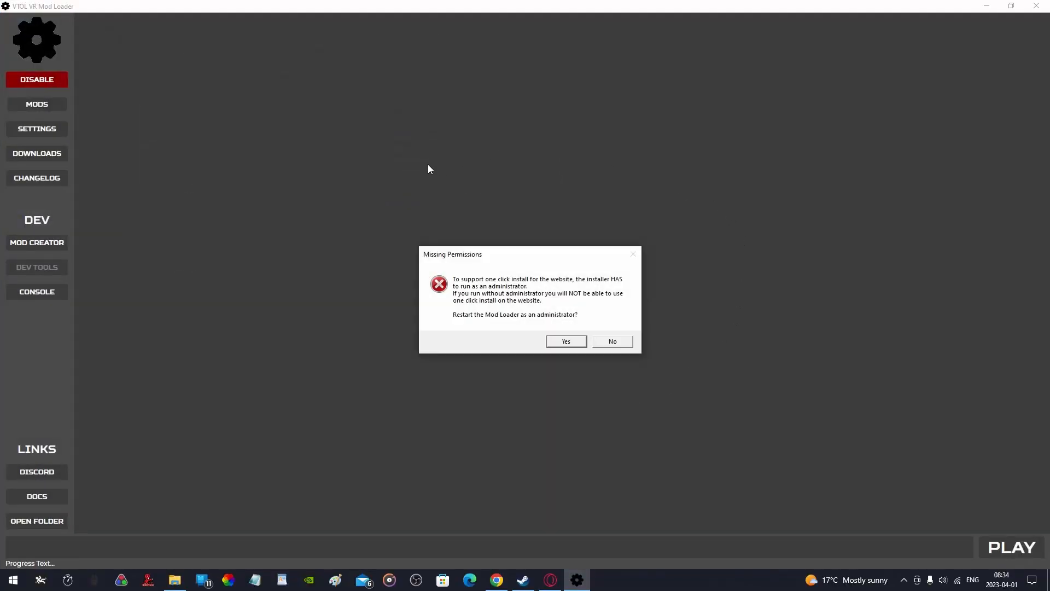
mouse_move(687, 259)
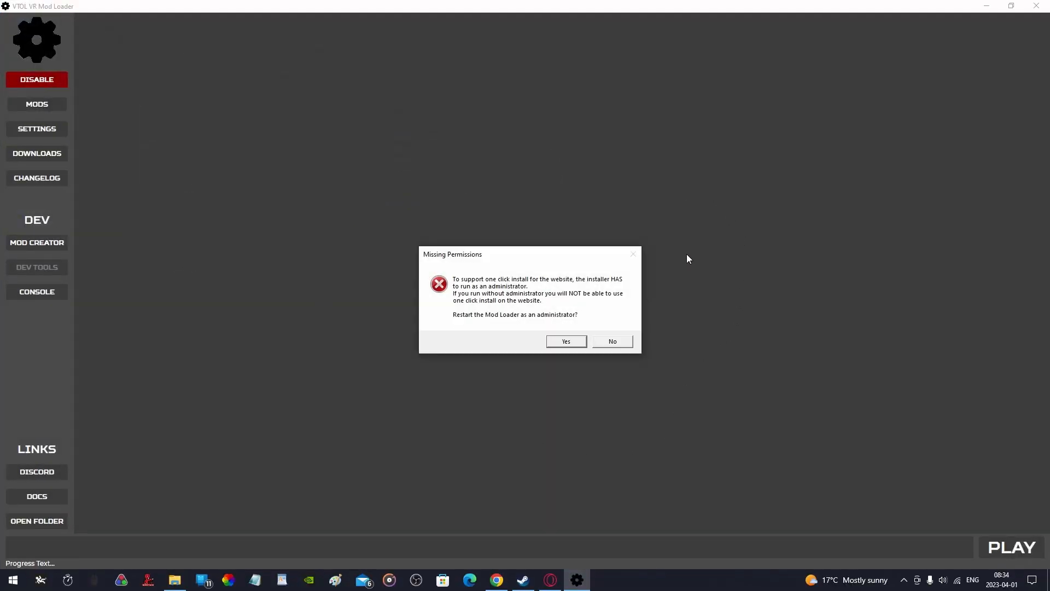
left_click(610, 341)
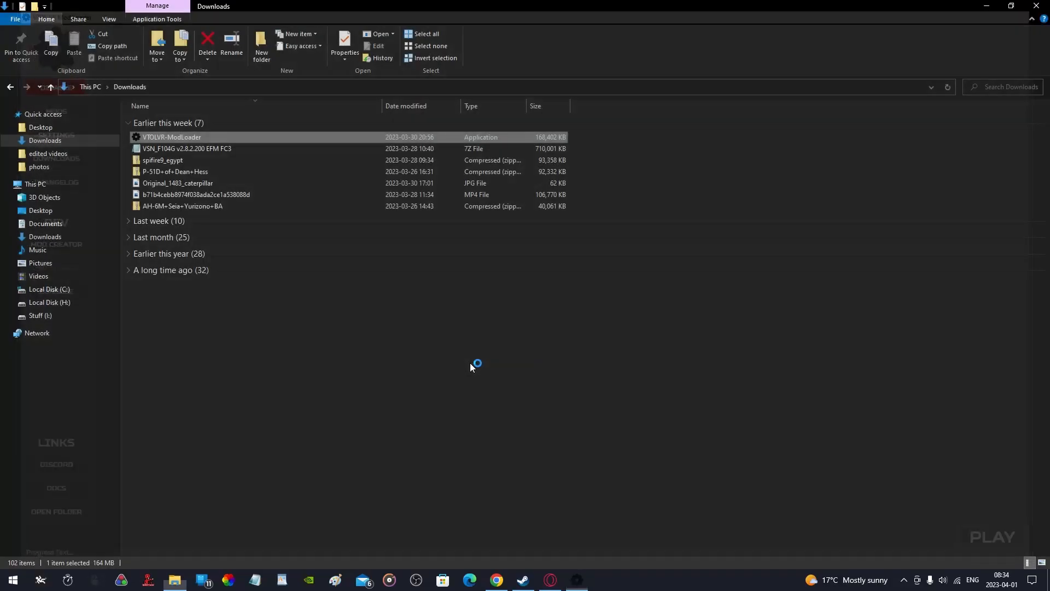
- Browse VTOL VR's local files from Steam to open its install folder in File Explorer
double_click(172, 137)
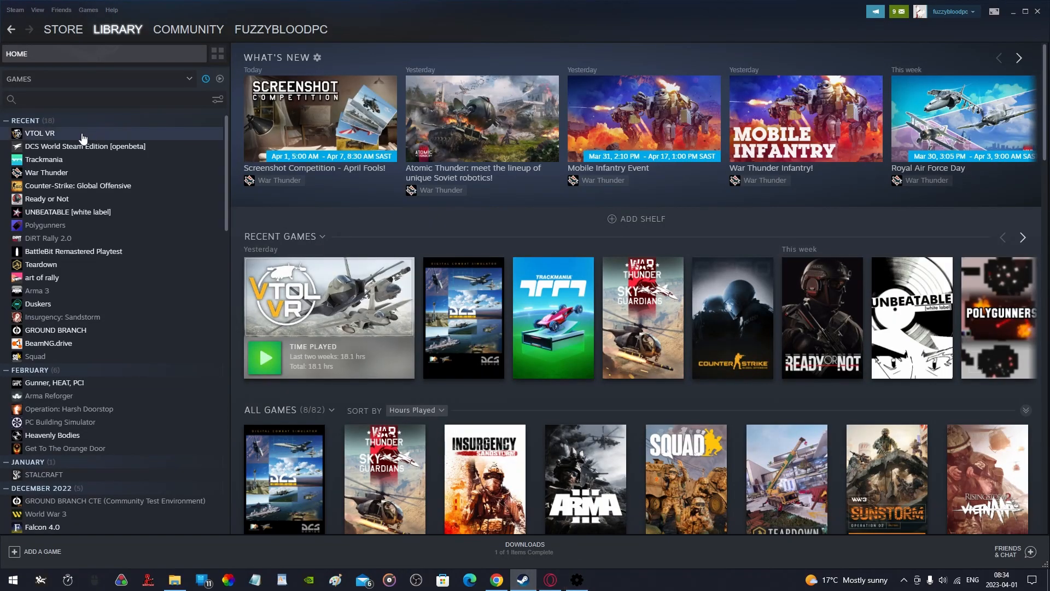
mouse_move(109, 203)
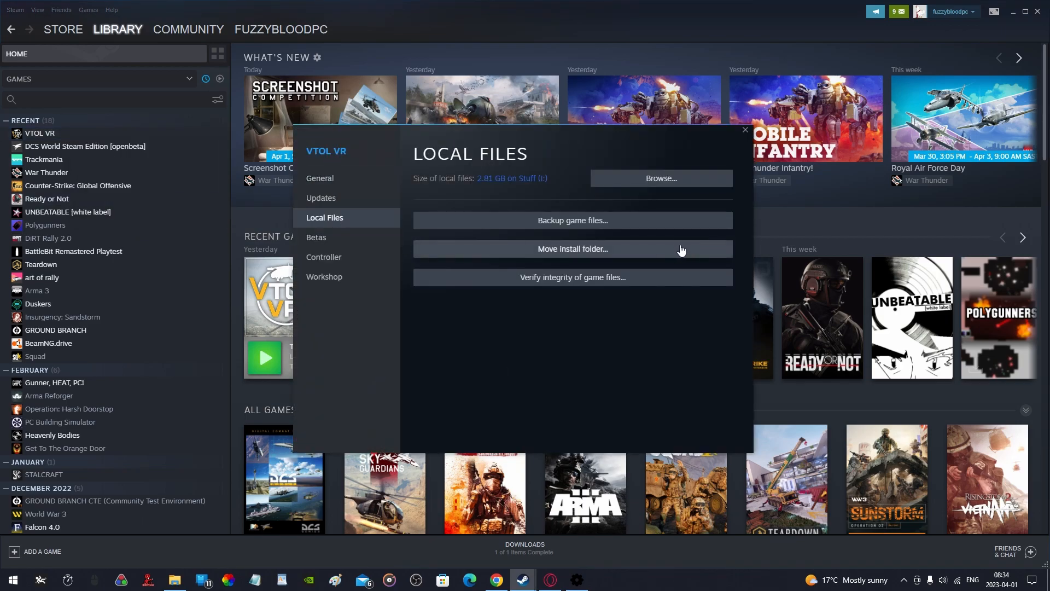
mouse_move(655, 187)
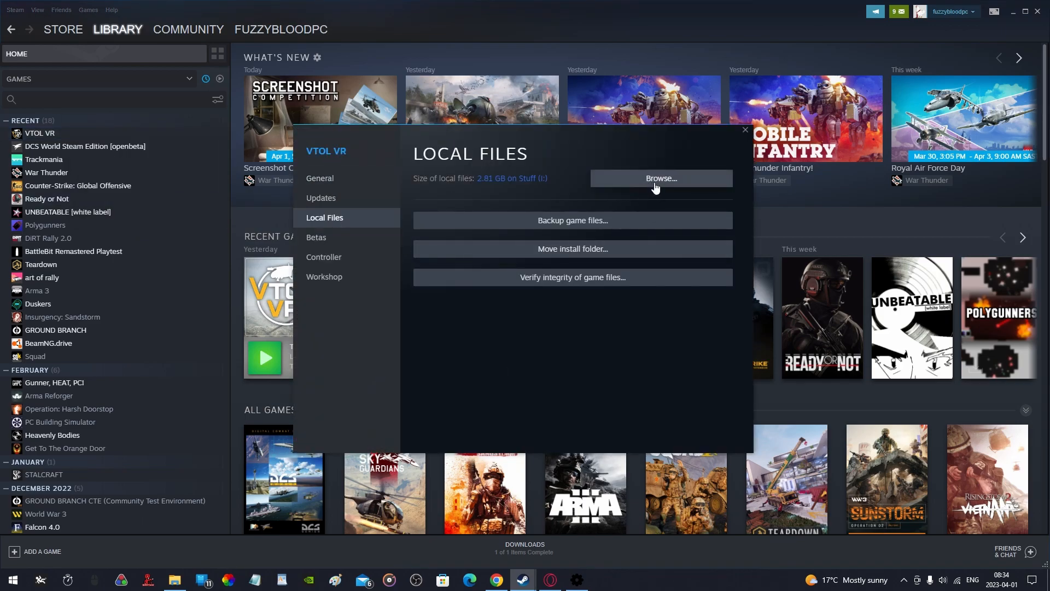
left_click(661, 178)
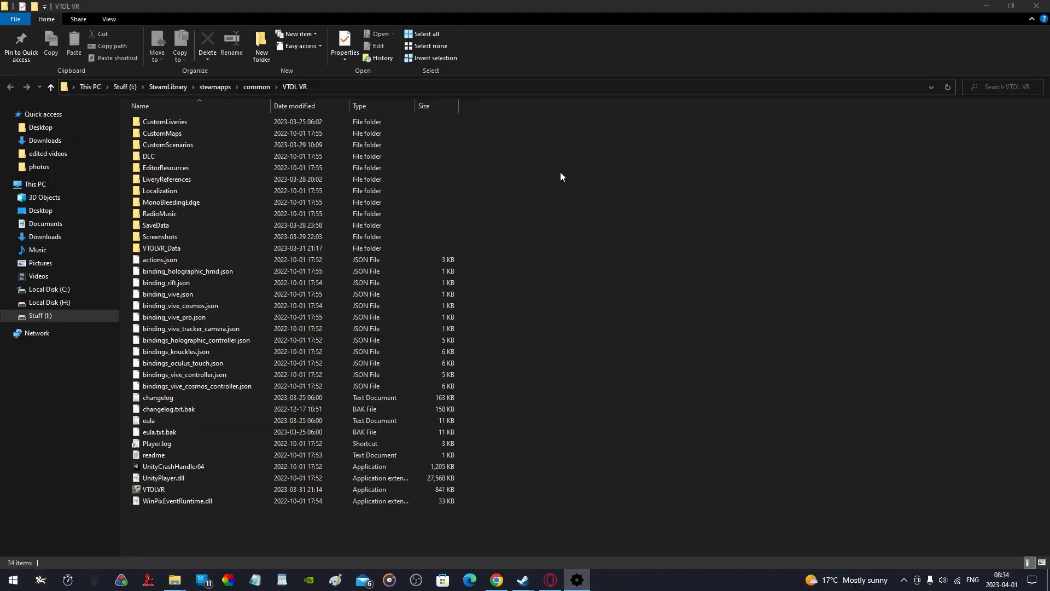
- Install the mod loader into the VTOL VR folder and accept downloading the 11 update files
left_click(575, 580)
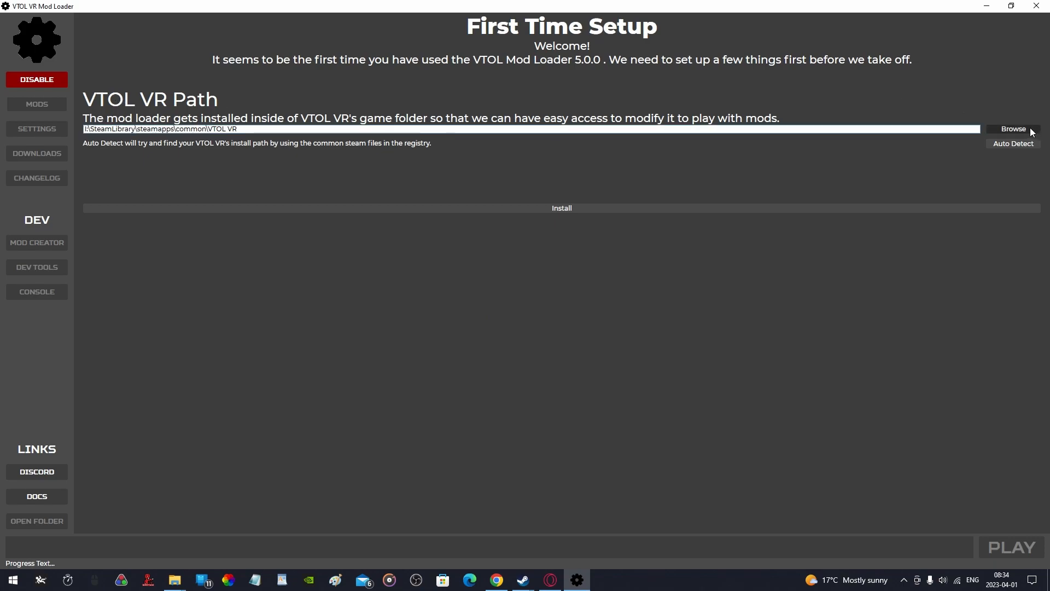
mouse_move(562, 212)
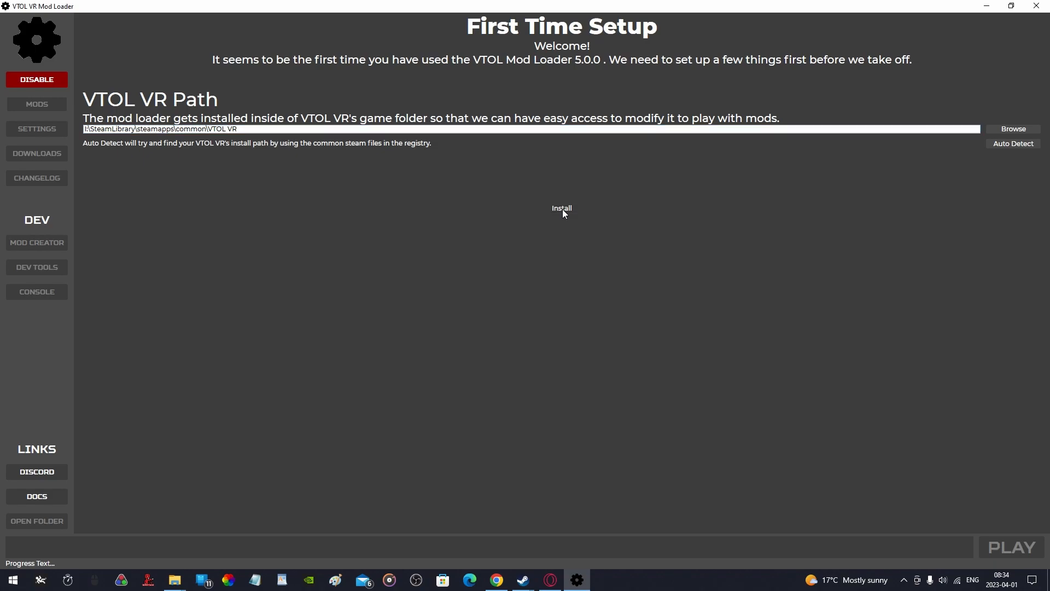
left_click(562, 208)
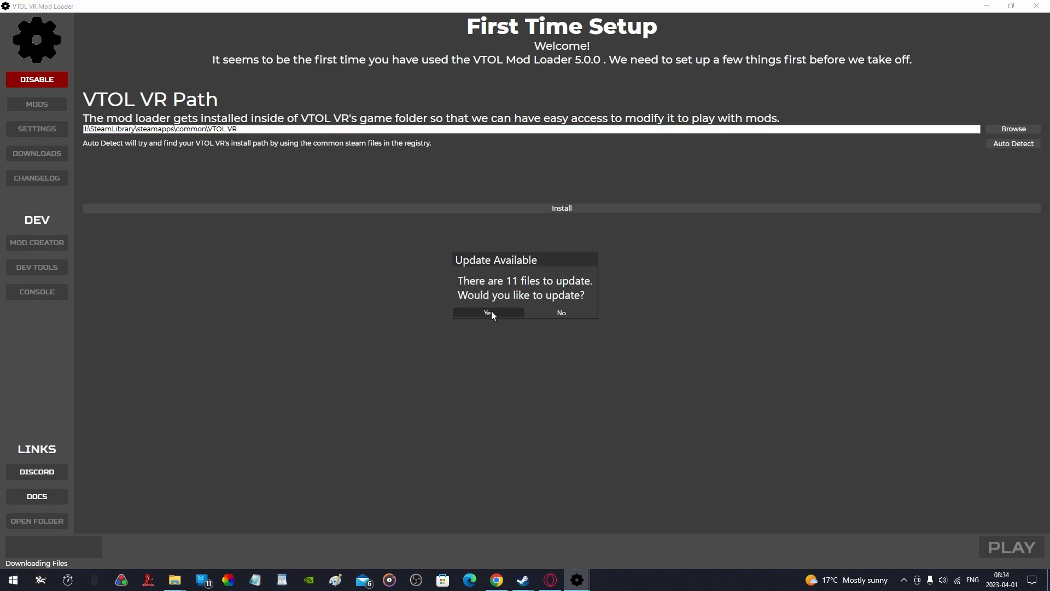
left_click(488, 313)
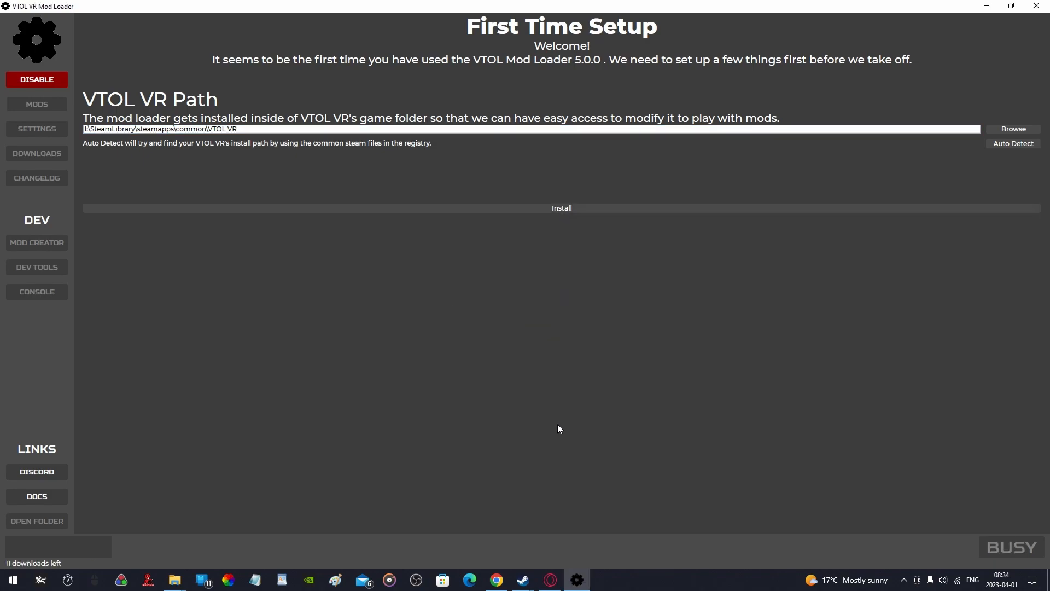
left_click(561, 208)
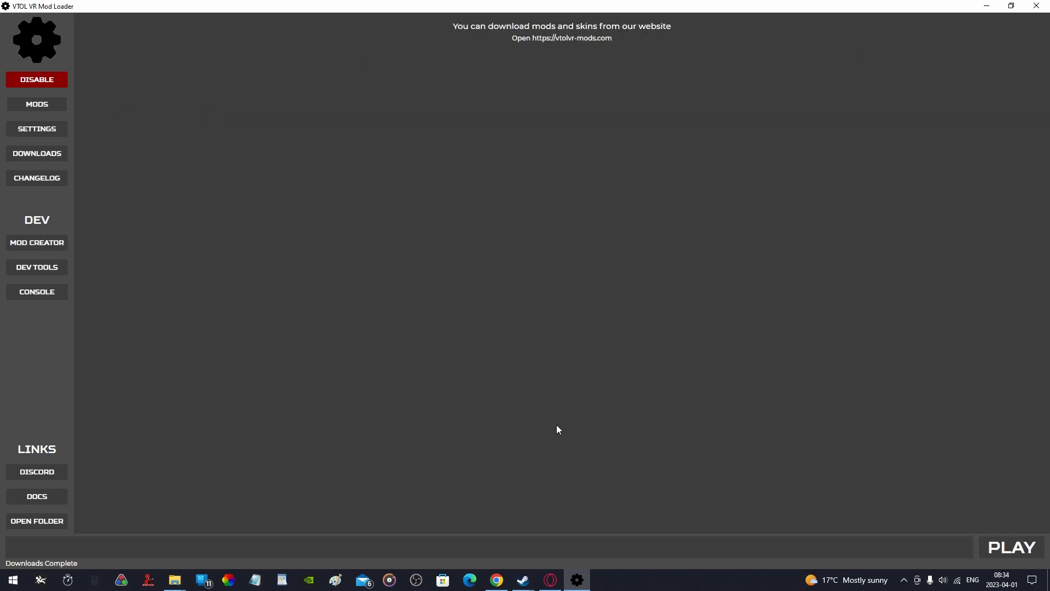
mouse_move(532, 555)
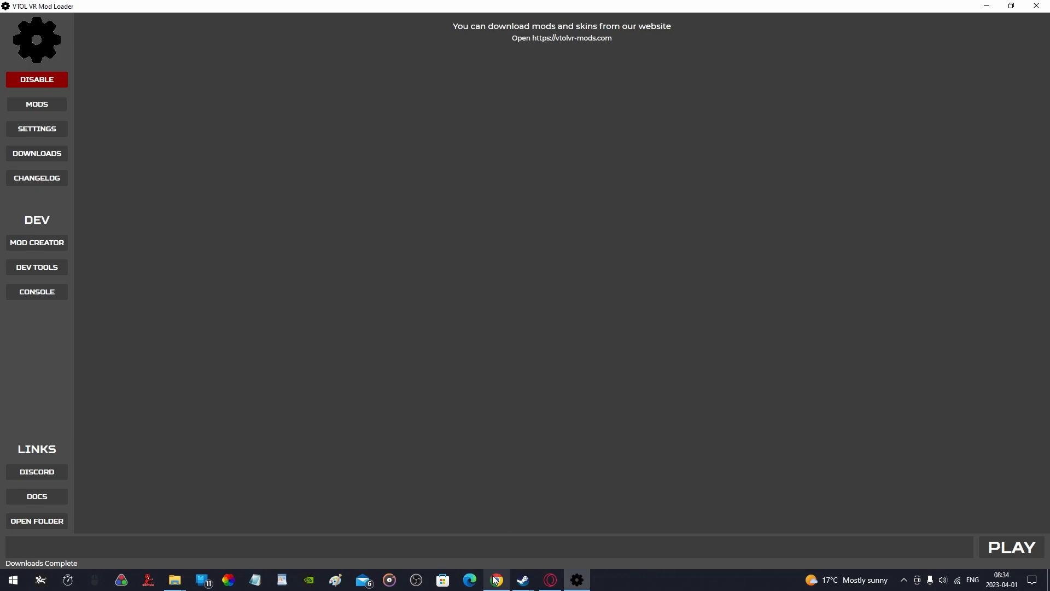
- One-click install FlatScreen 1.0.3 from vtolvr-mods.com and enable its Auto Update
left_click(495, 580)
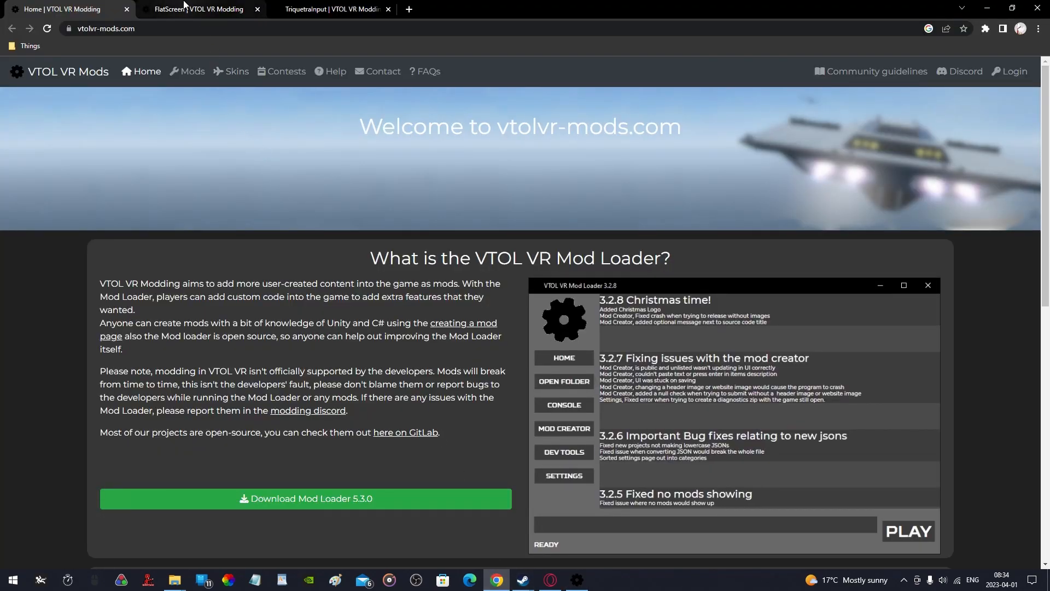
left_click(195, 9)
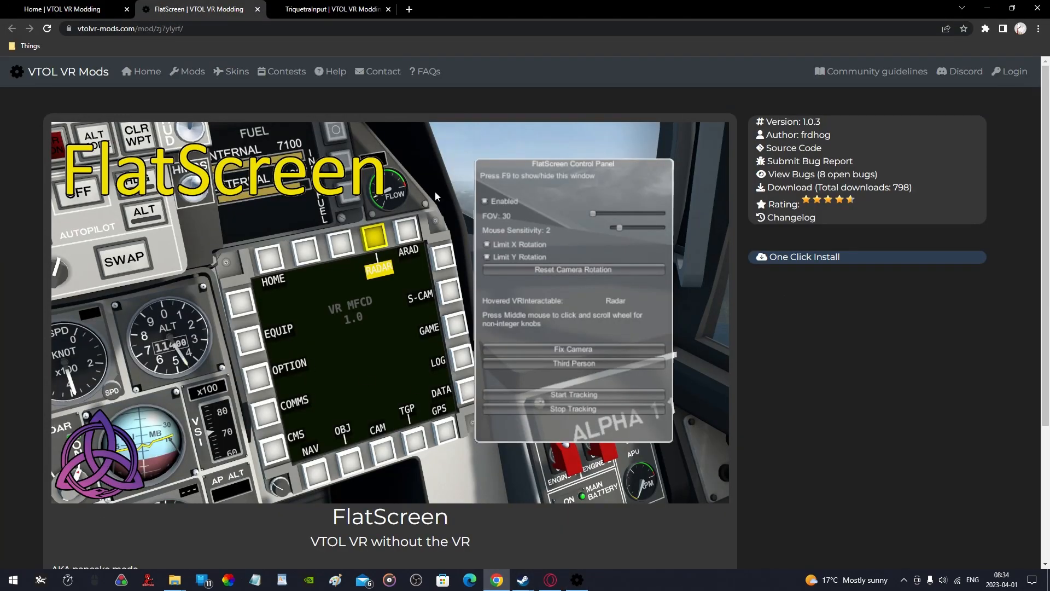
mouse_move(802, 256)
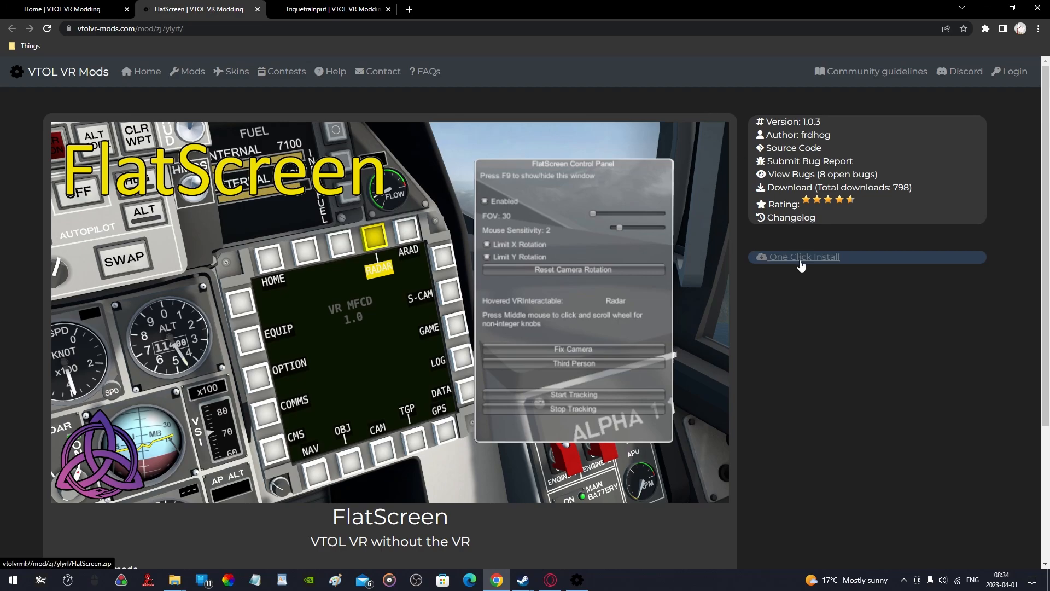
left_click(802, 256)
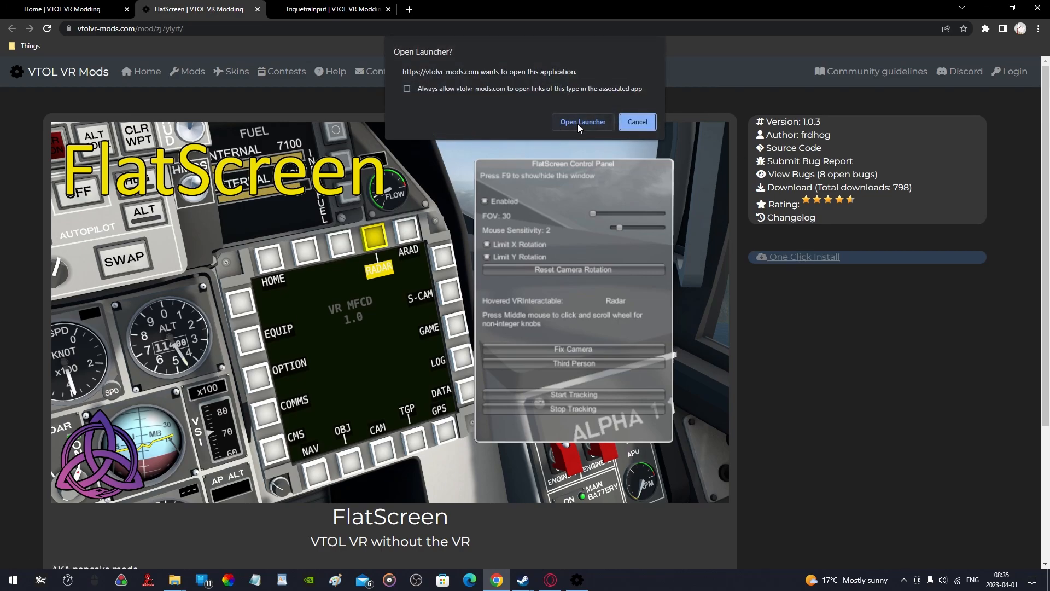
left_click(580, 121)
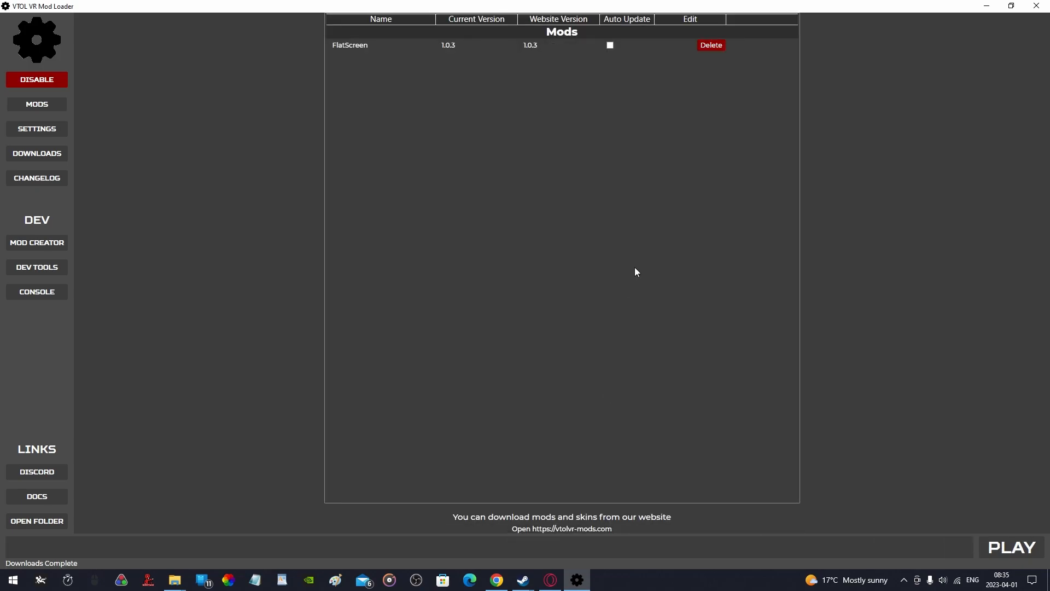
mouse_move(609, 46)
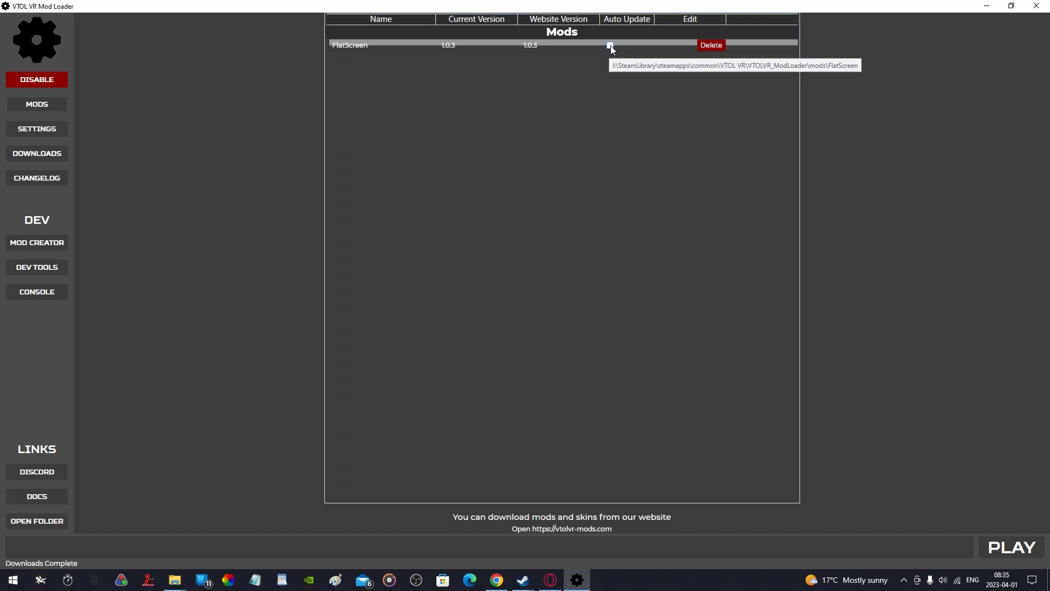
left_click(495, 579)
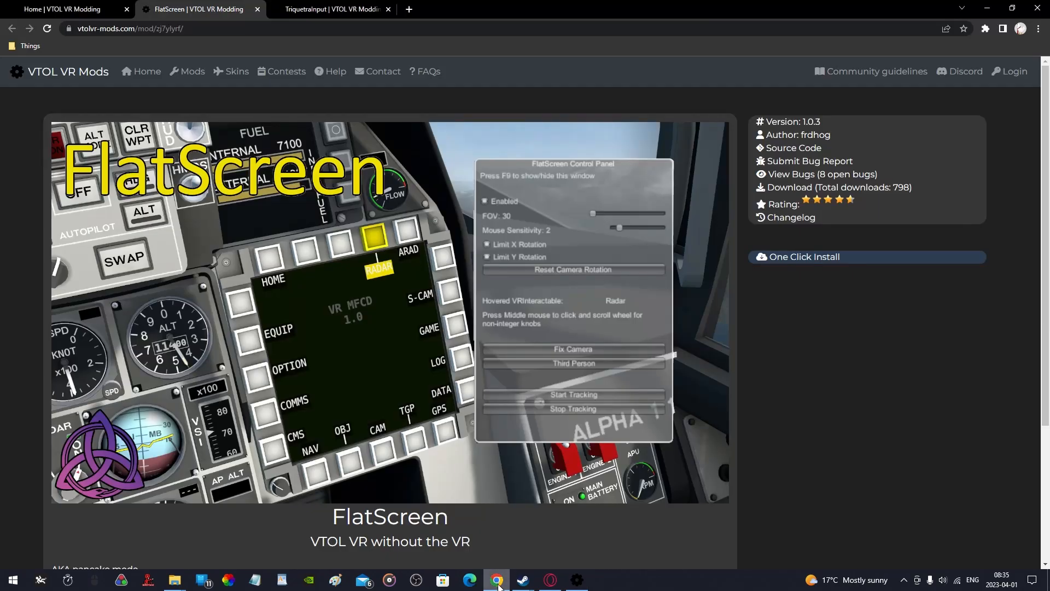
- One-click install TriquetraInput 1.1.0 with Auto Update on, then launch VTOL VR with the mods
left_click(328, 9)
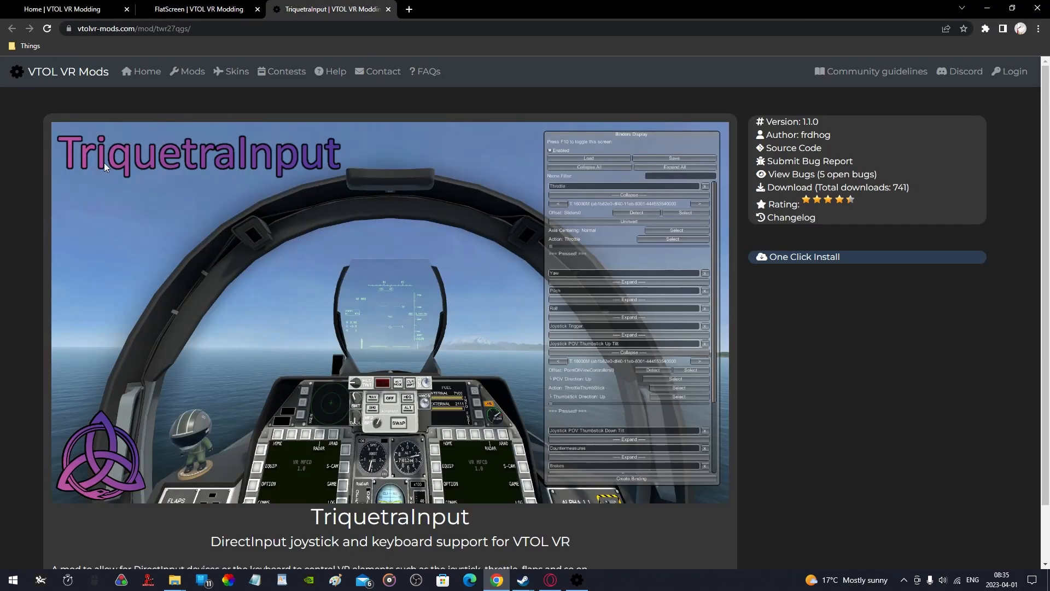
left_click(802, 256)
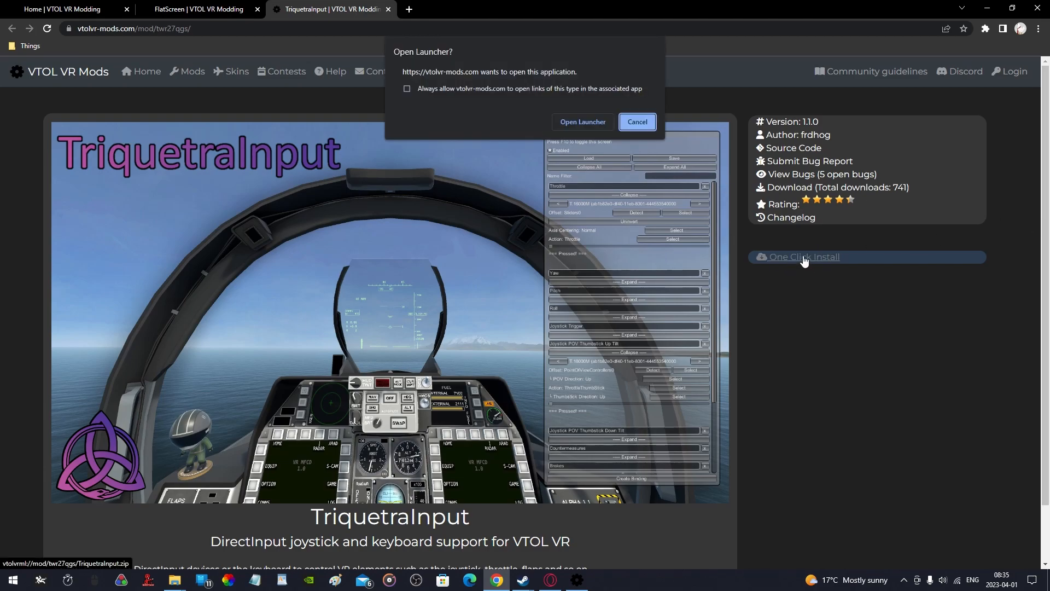
left_click(581, 122)
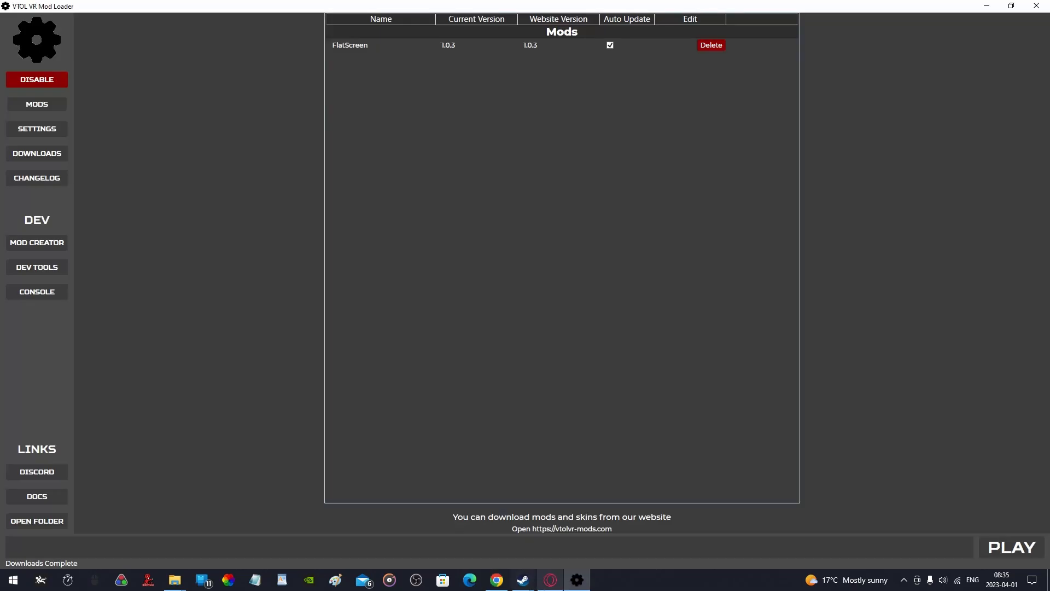
left_click(1010, 547)
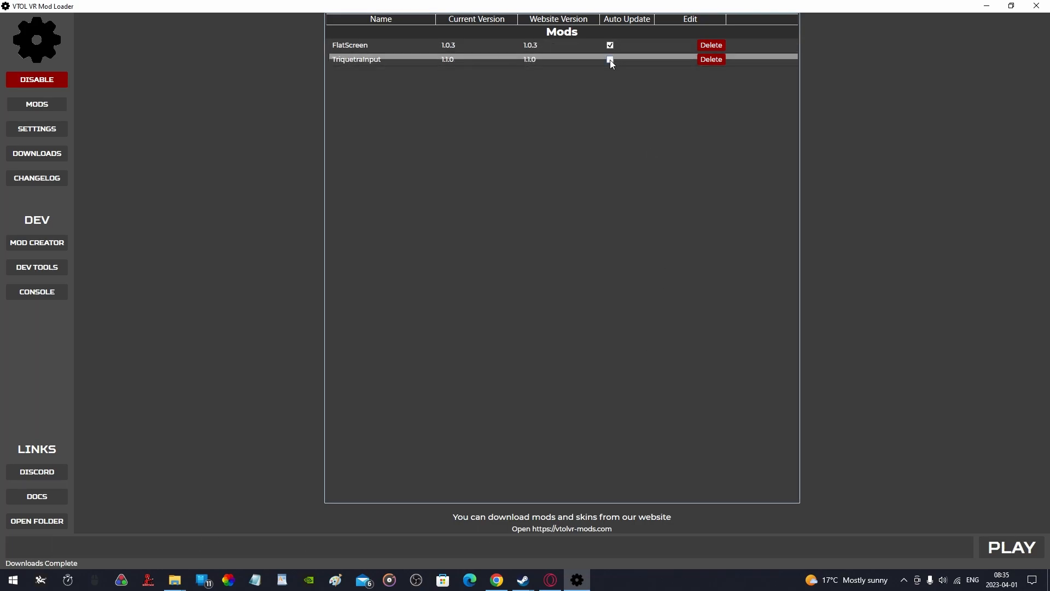
left_click(610, 59)
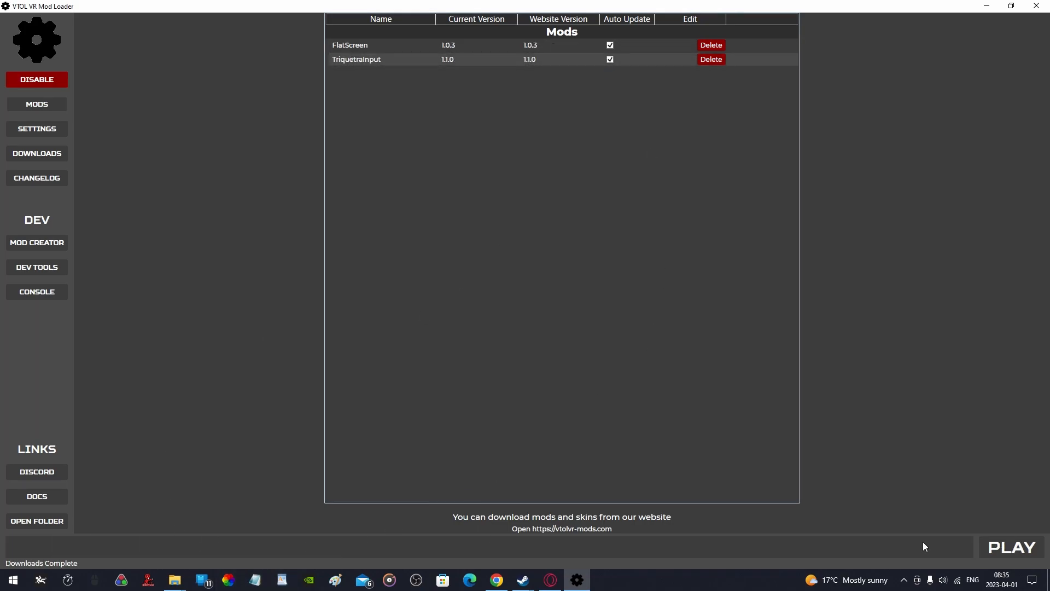
left_click(1010, 547)
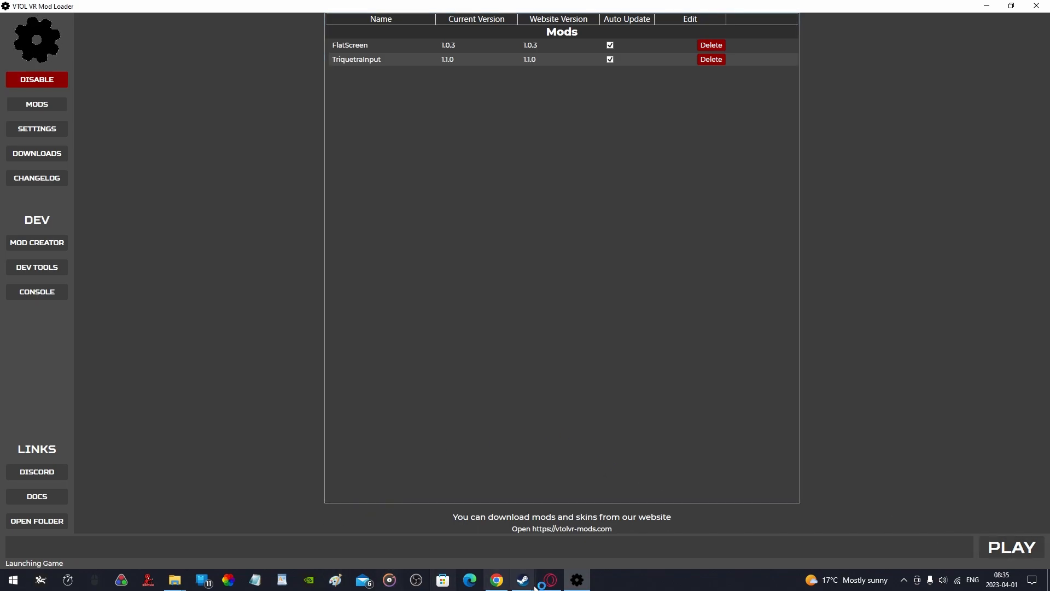
mouse_move(522, 580)
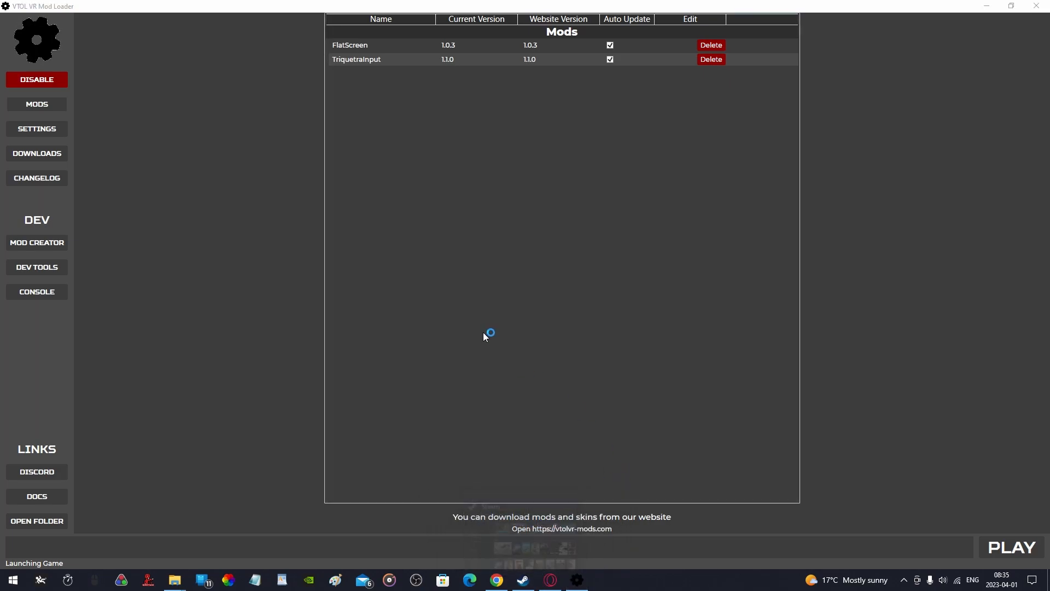
- Let VTOL VR load to its main menu with the FlatScreen control panel and binders list shown
left_click(1011, 546)
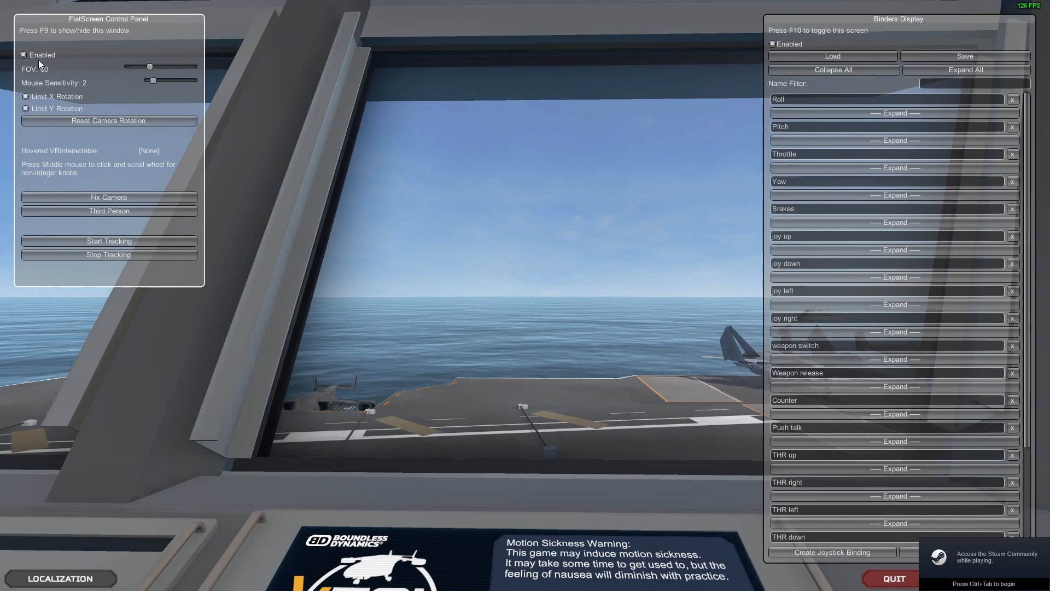
left_click(26, 97)
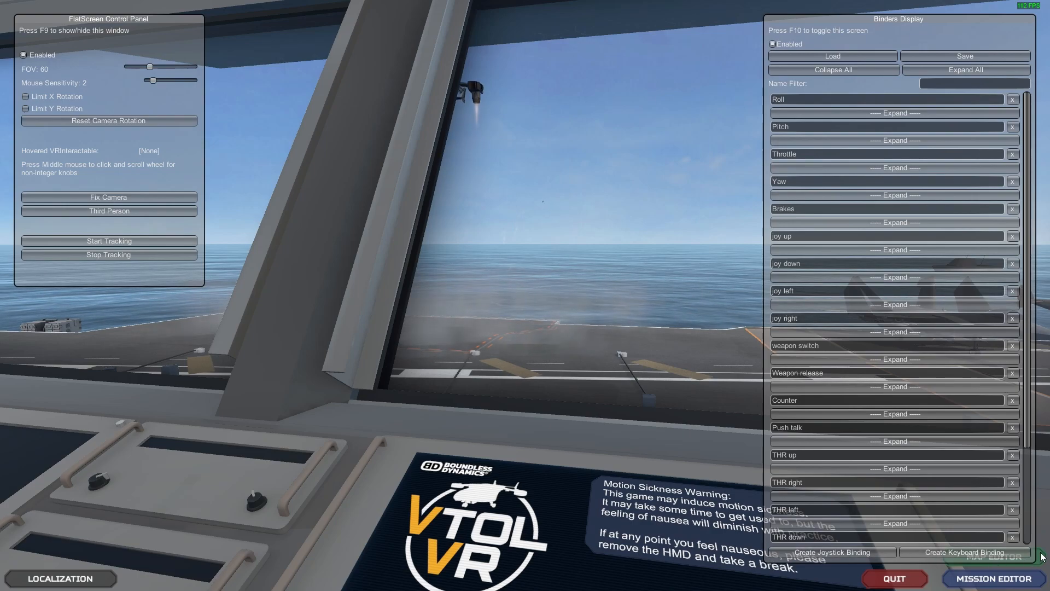
mouse_move(956, 137)
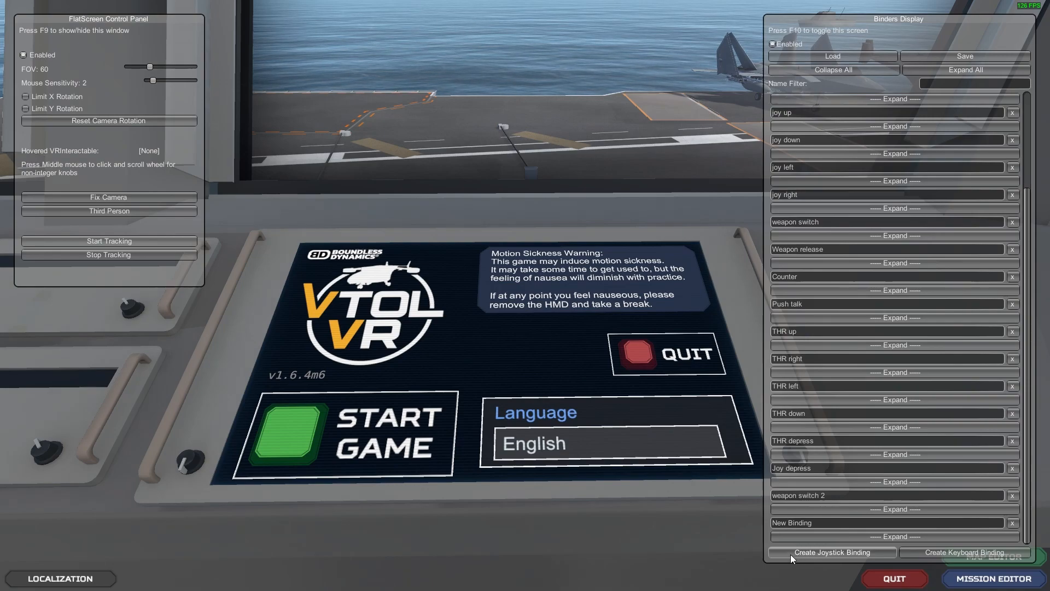
mouse_move(978, 557)
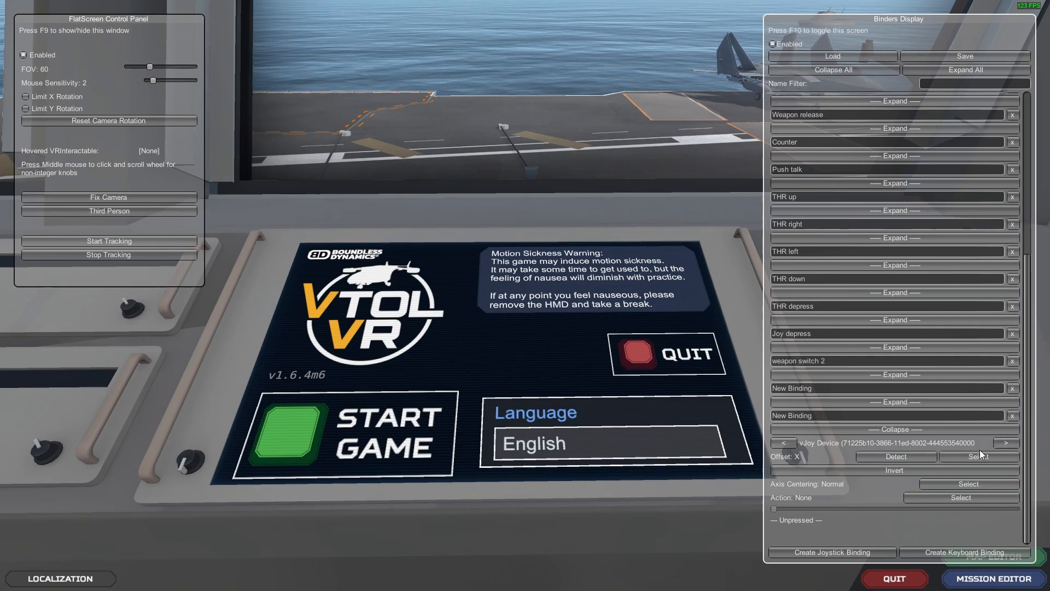
- Cycle the new binding's device to the WINWING joystick and show its action list
left_click(1010, 443)
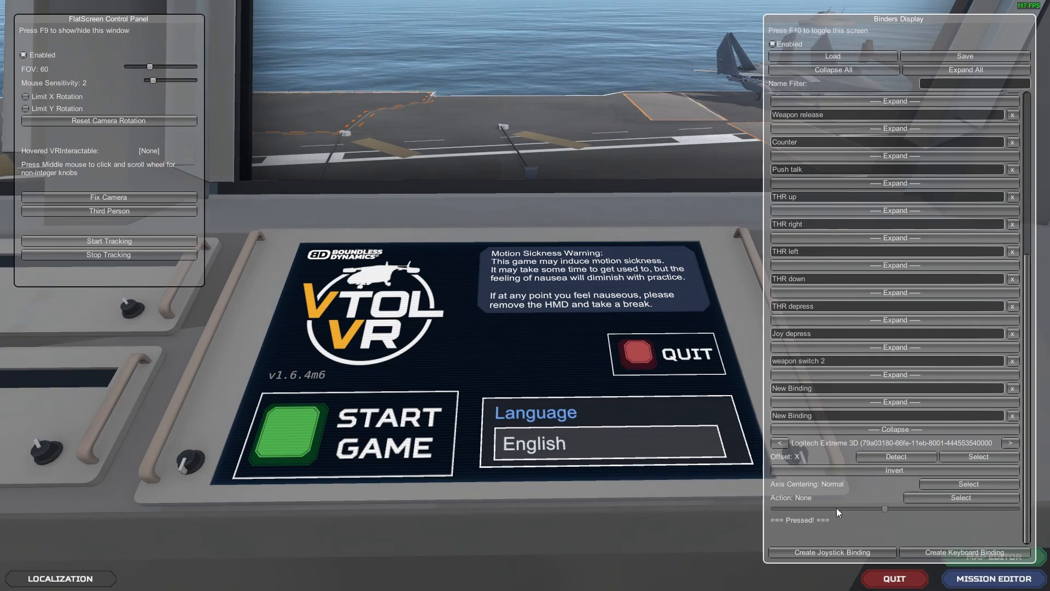
left_click(1009, 444)
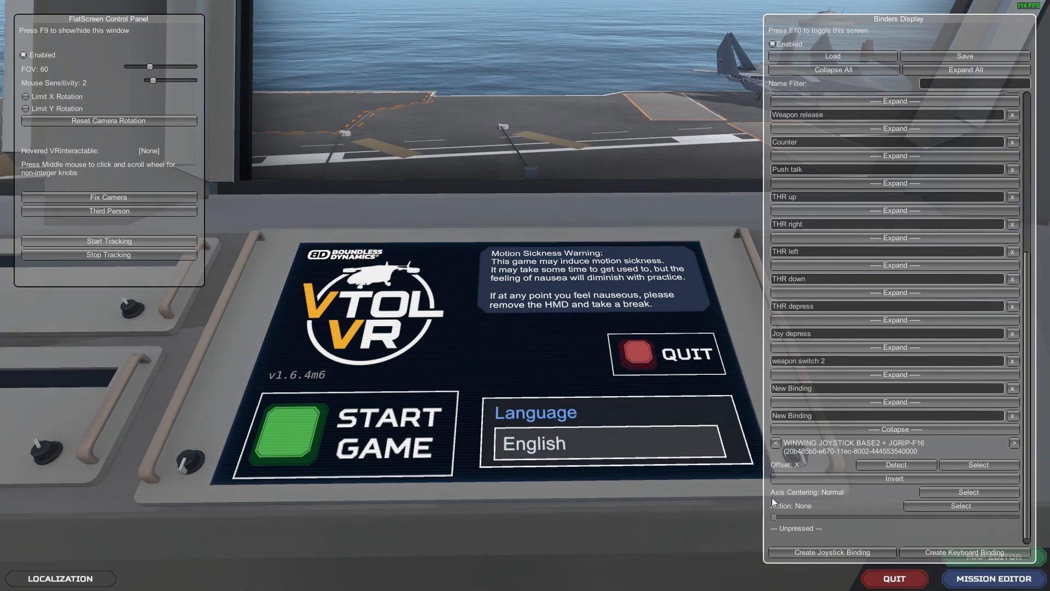
left_click(967, 506)
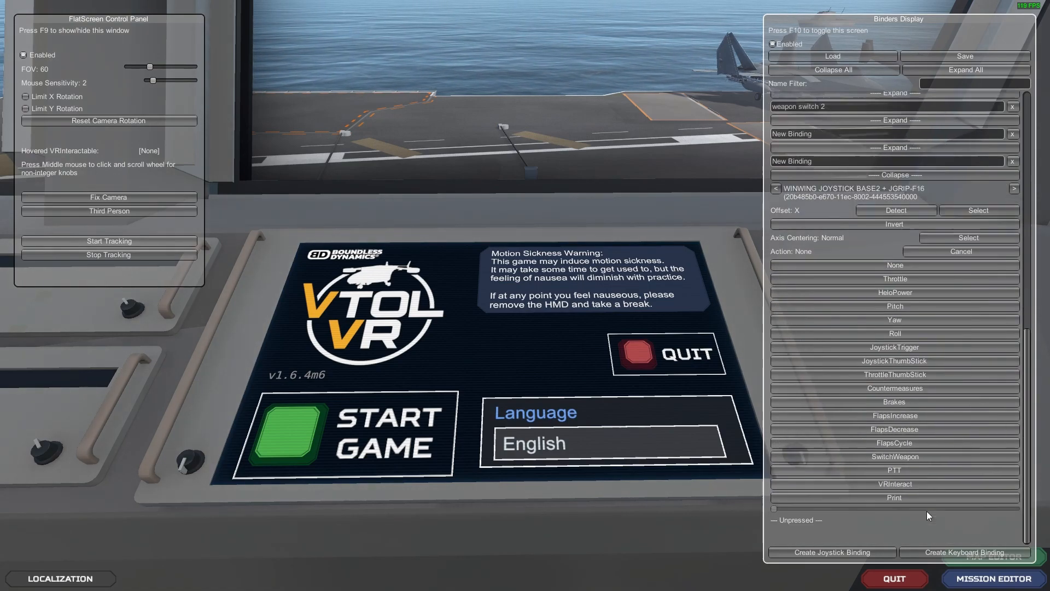
mouse_move(929, 393)
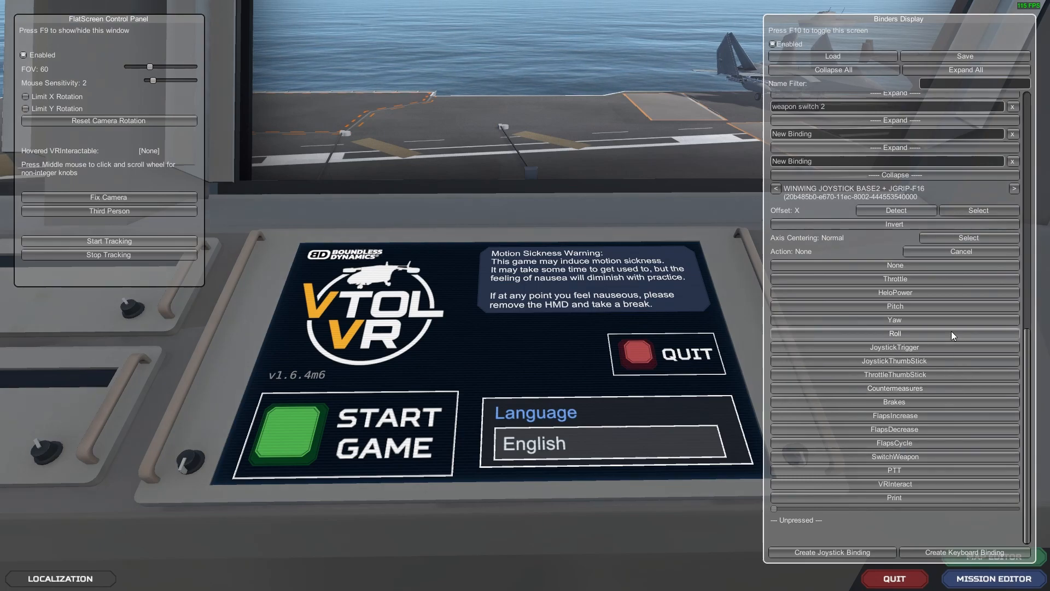
mouse_move(928, 387)
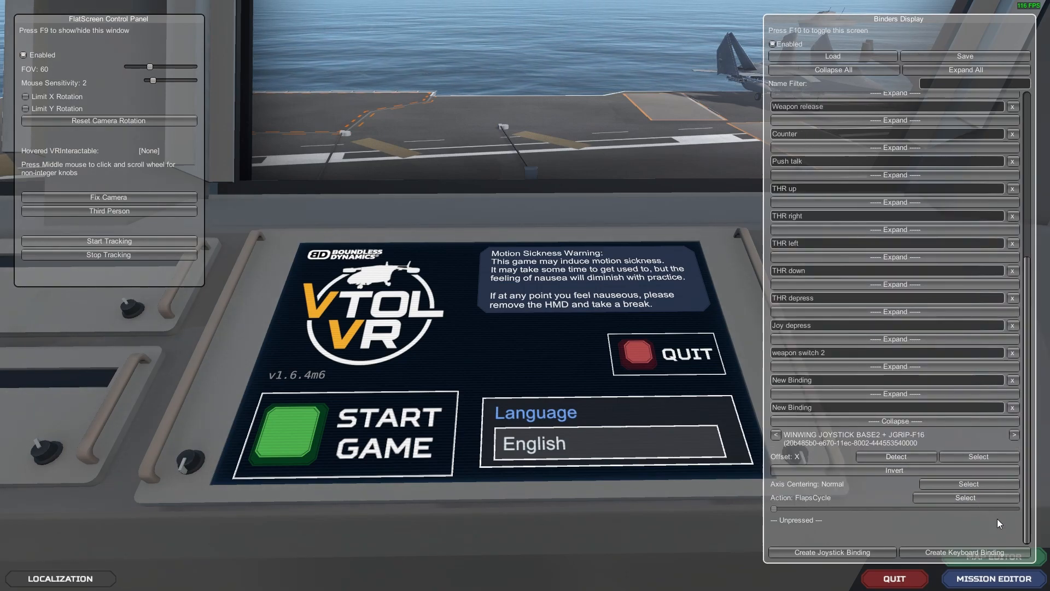
- With FlapsCycle chosen as the action, bring up the joystick offset input list
left_click(977, 457)
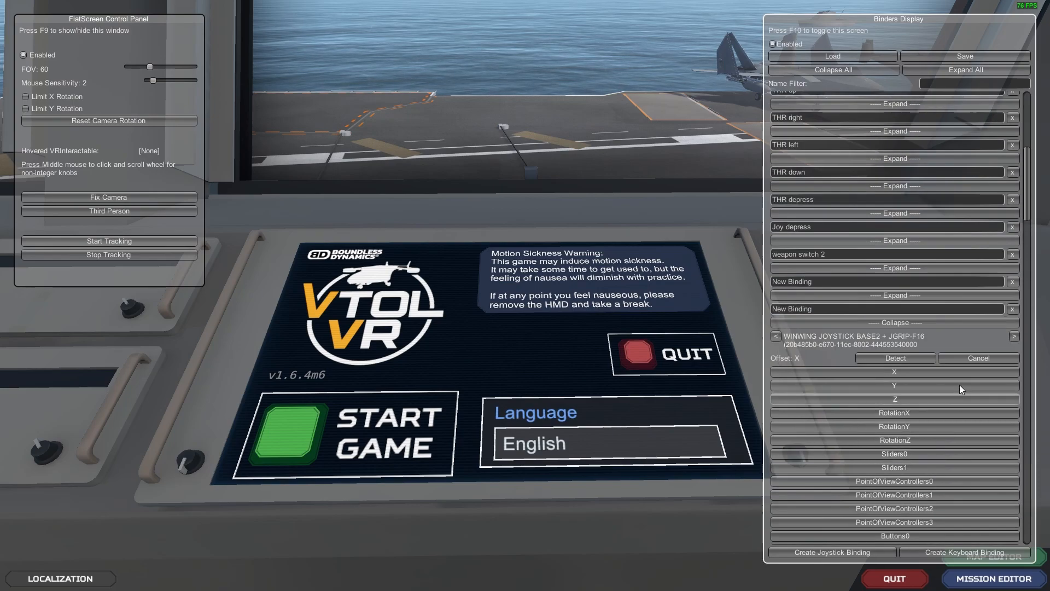
- Cancel the offset list and detect the pressed joystick button, setting the offset to Buttons20
left_click(894, 371)
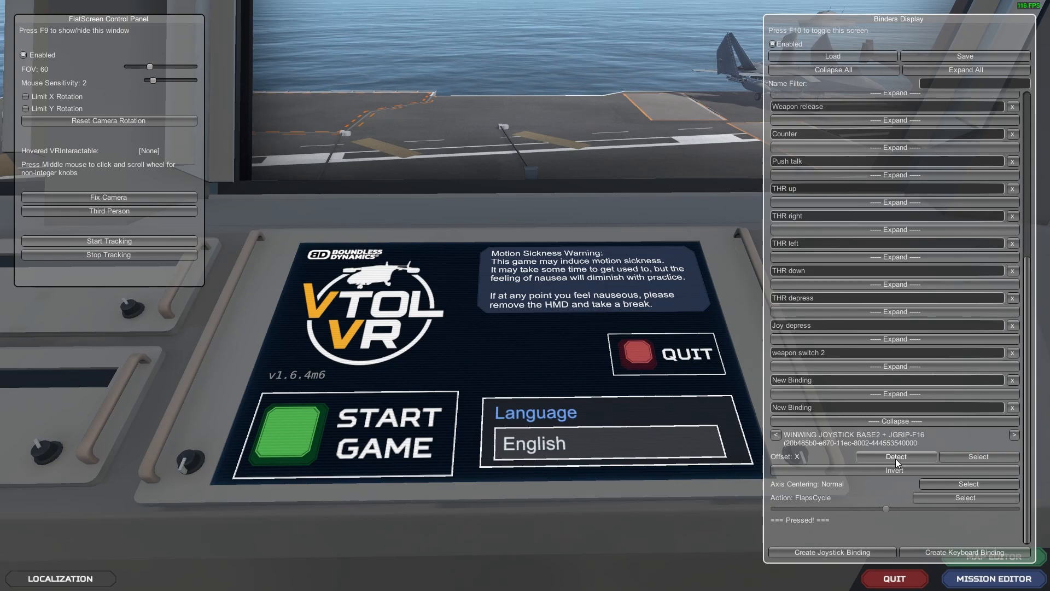
left_click(894, 457)
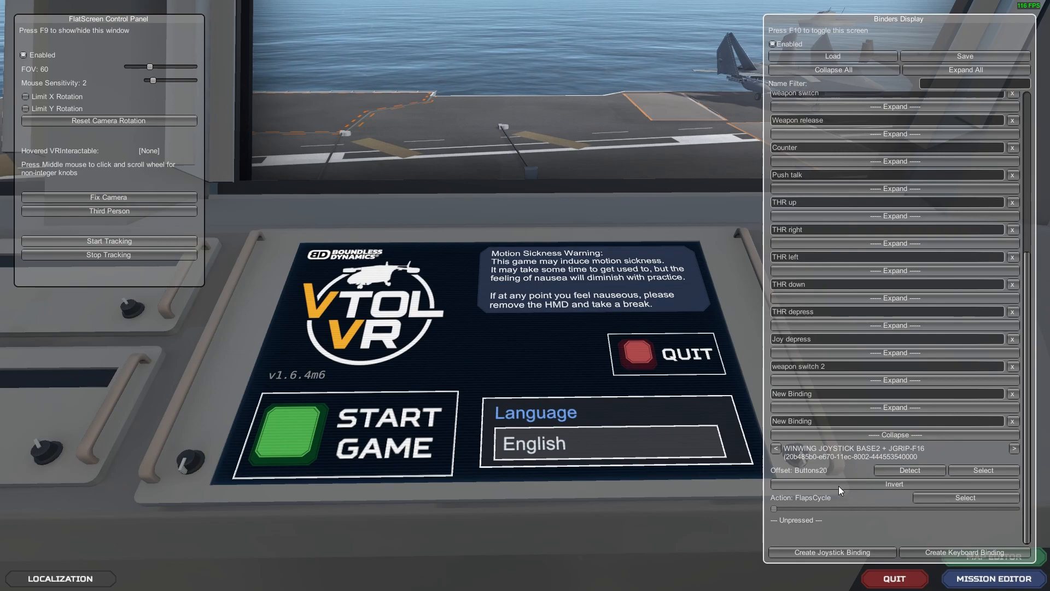
mouse_move(945, 490)
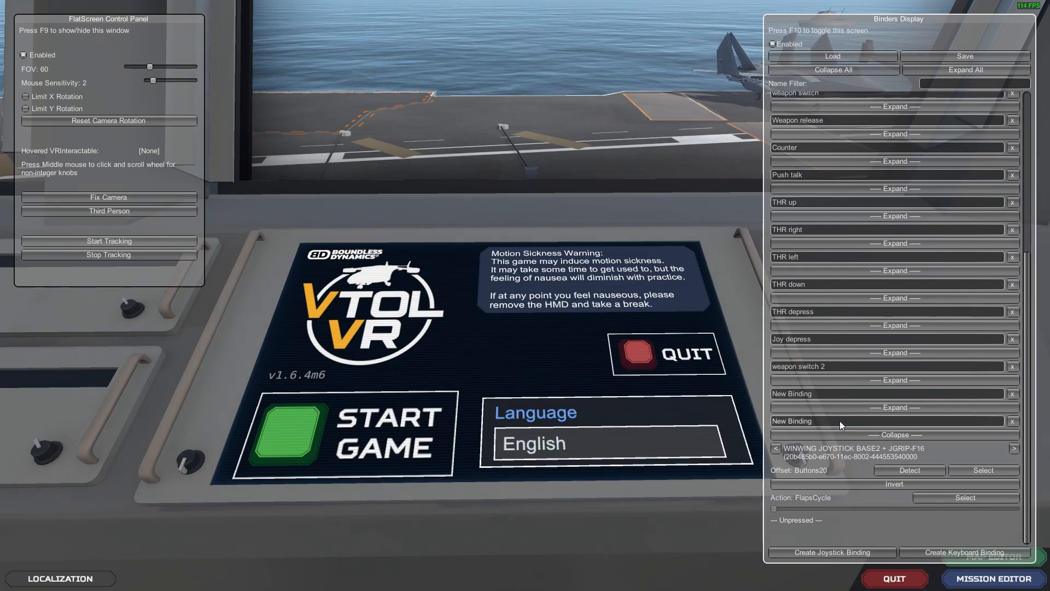
- Rename the binding from New Binding to 'Flap cycle' and collapse the binders list
left_click(791, 420)
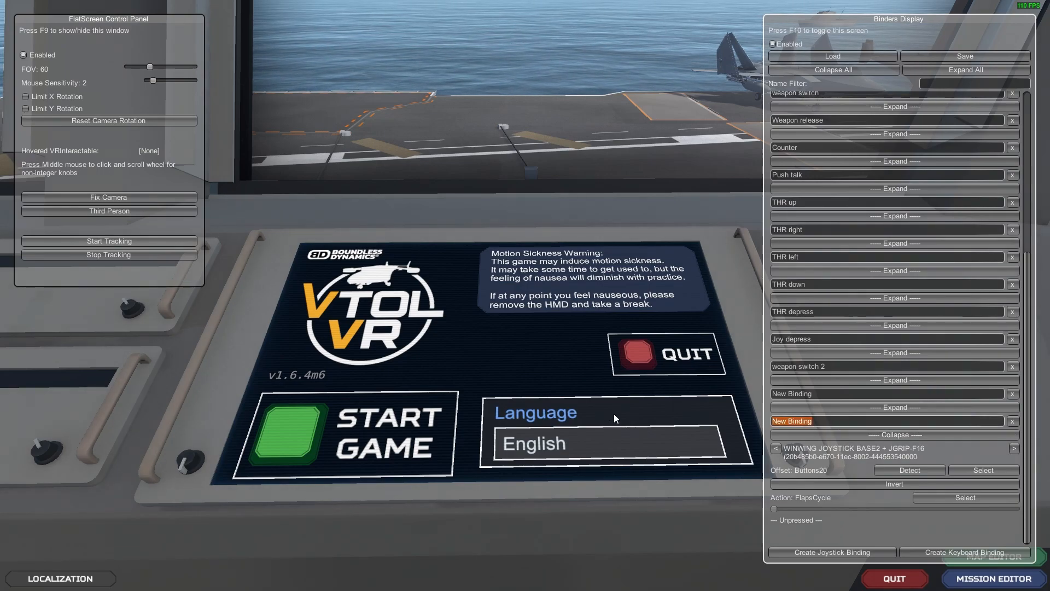
left_click(792, 421)
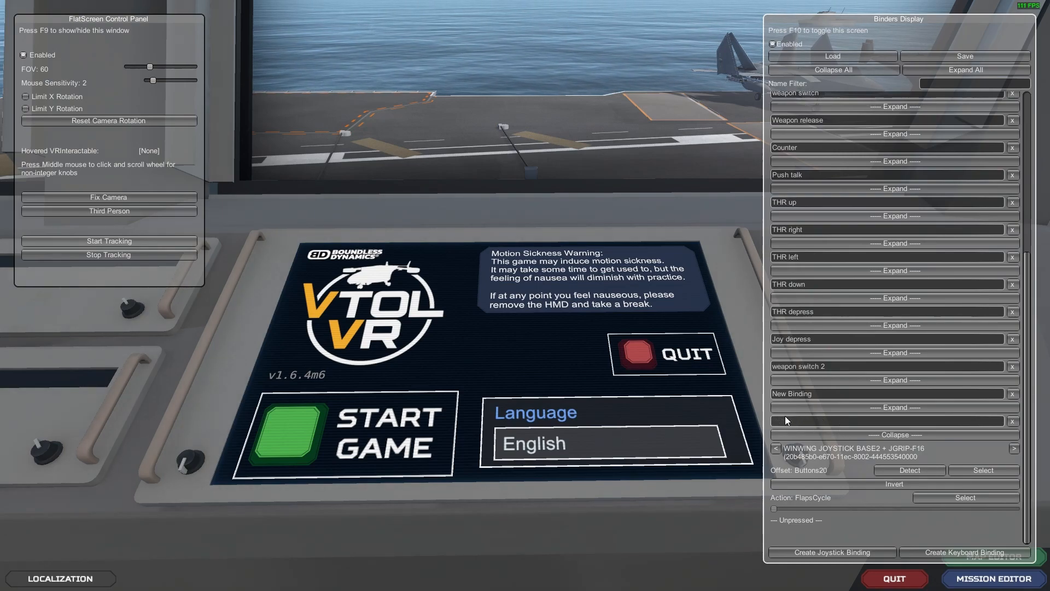
type("Flap cycle")
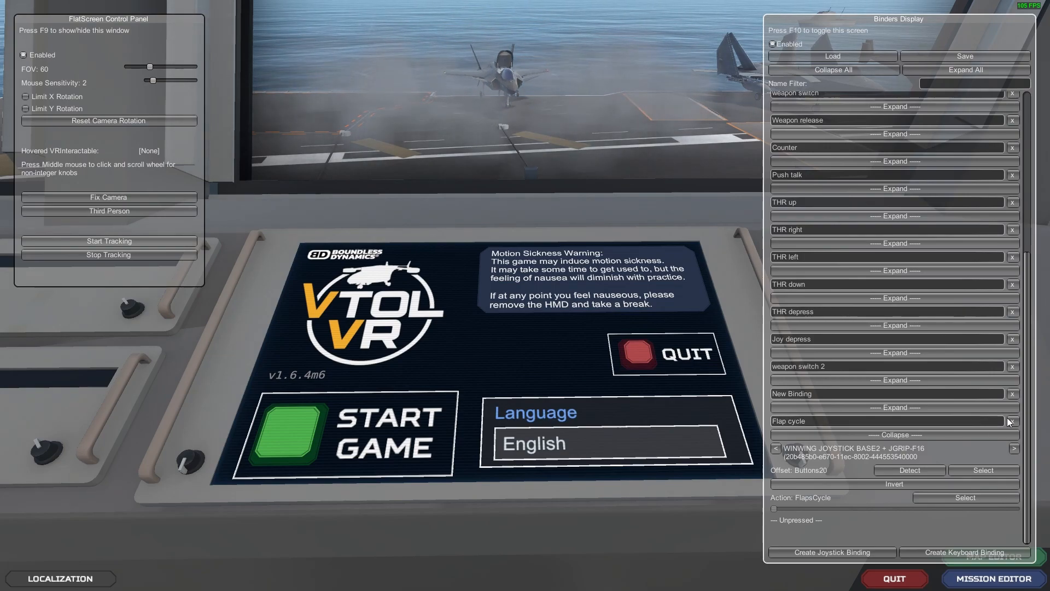
scroll("up", 3)
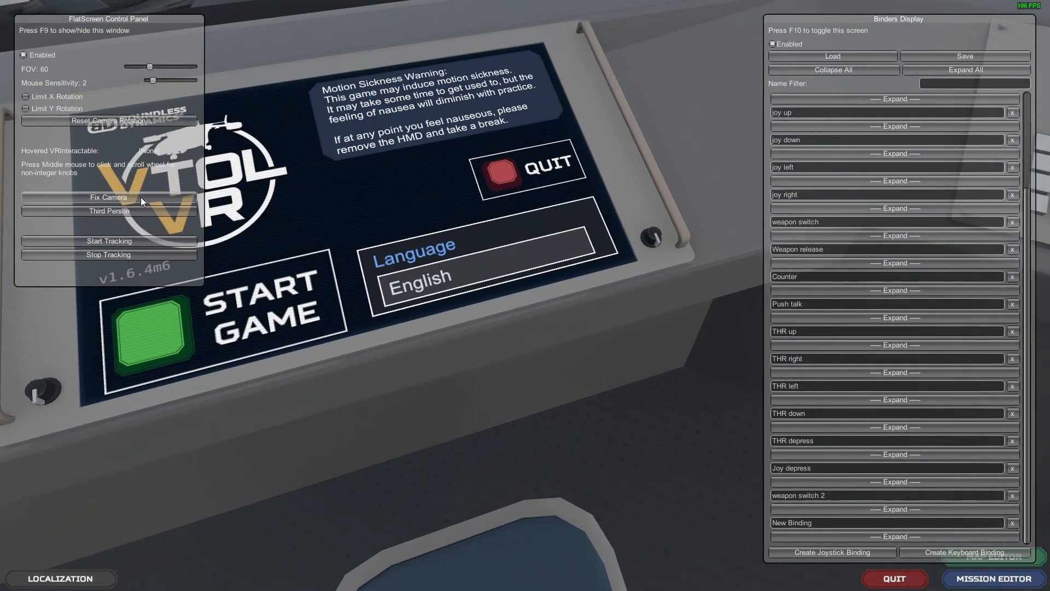
- Reset the camera rotation to straight ahead and toggle third-person view on and back off
left_click(109, 121)
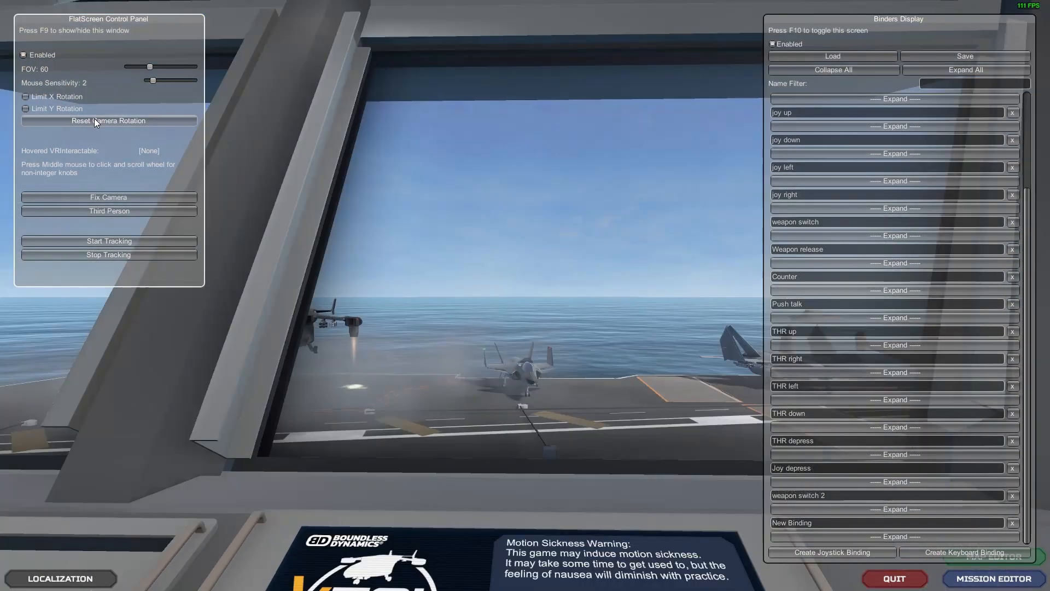
mouse_move(185, 137)
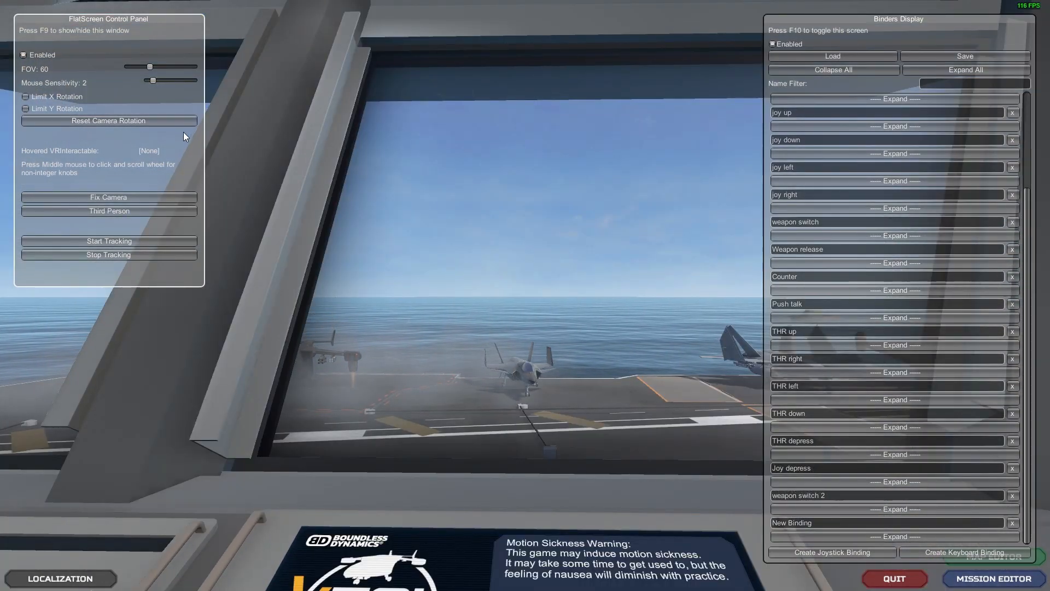
mouse_move(159, 189)
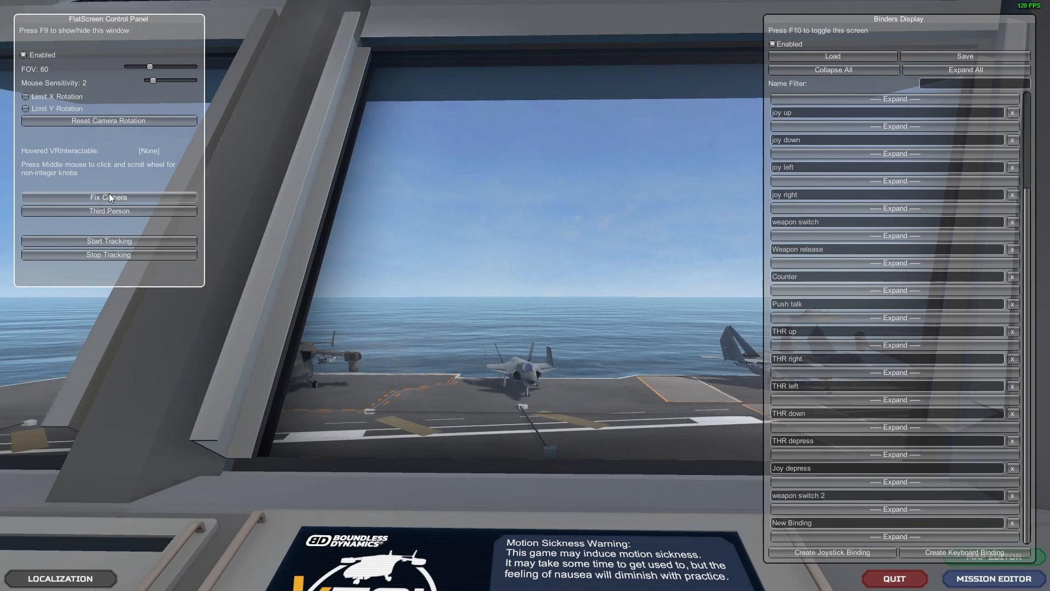
left_click(108, 210)
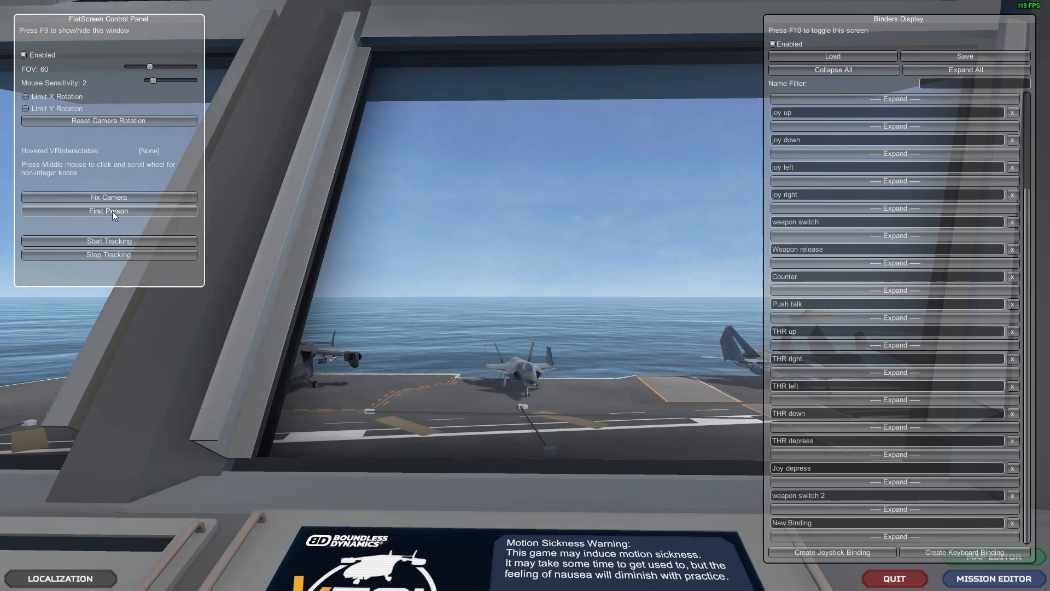
left_click(108, 210)
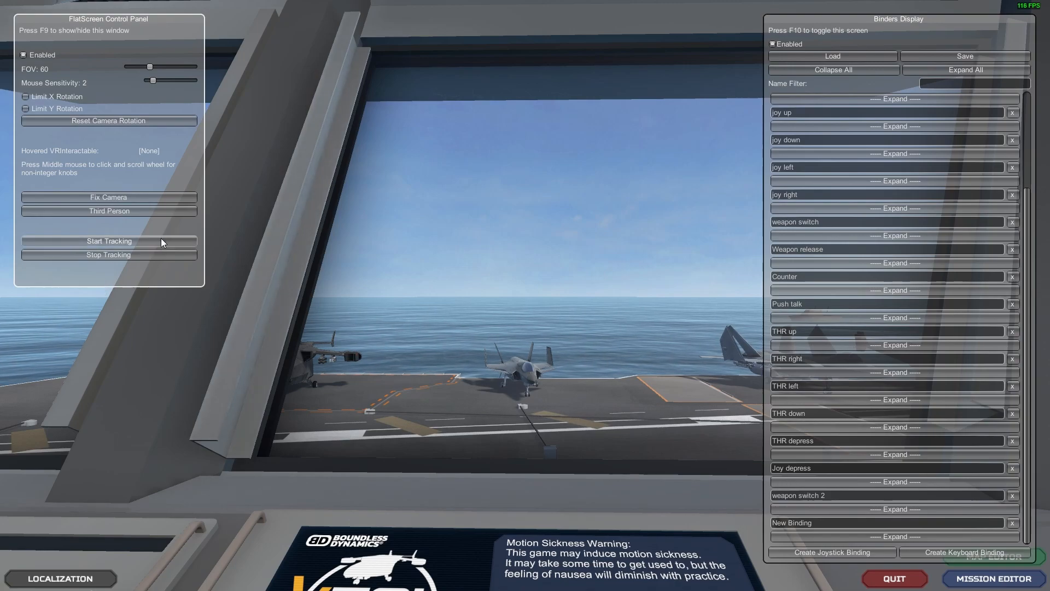
mouse_move(372, 340)
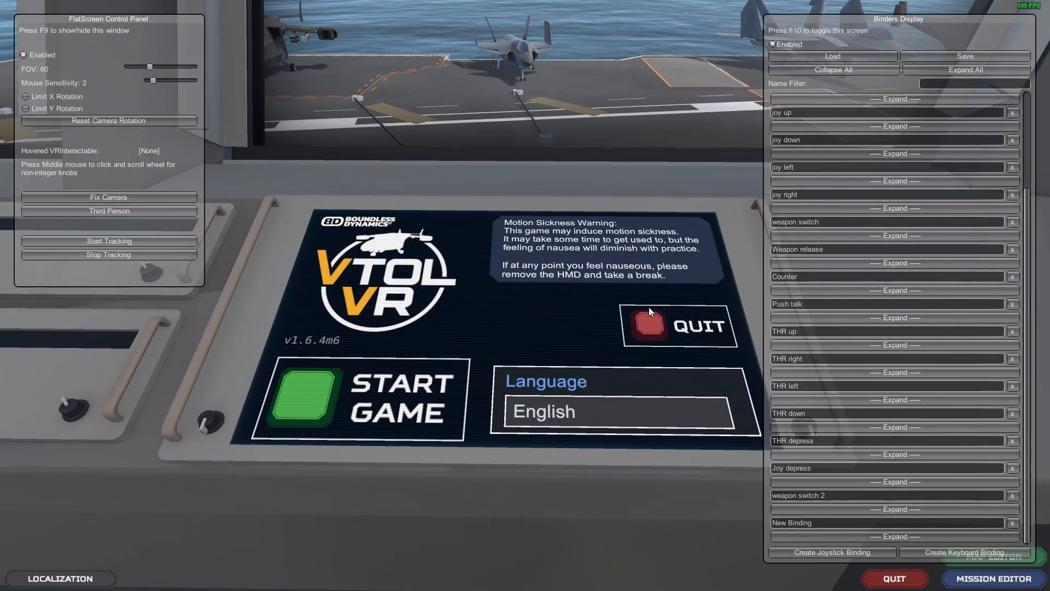
mouse_move(79, 190)
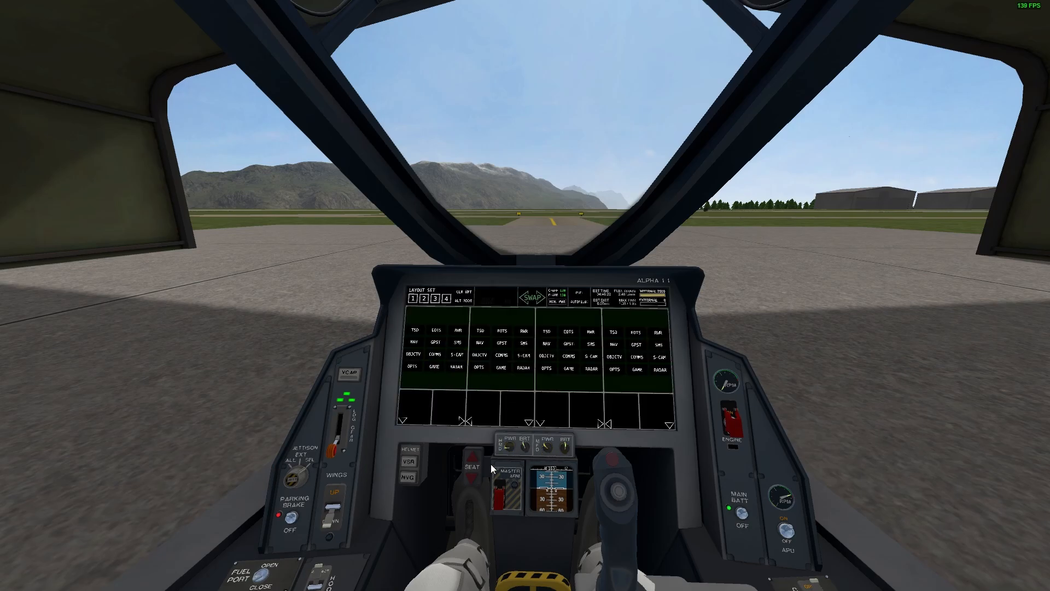
- Narrow the flatscreen field of view from 80 back to 60 in the F9 control panel
key("f9")
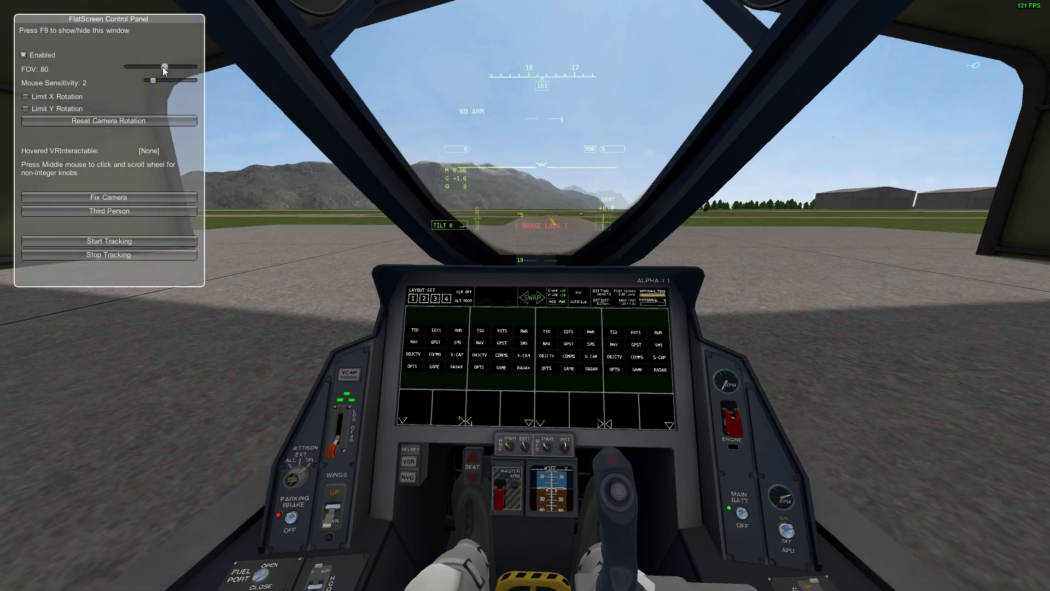
left_click_drag(164, 66, 151, 67)
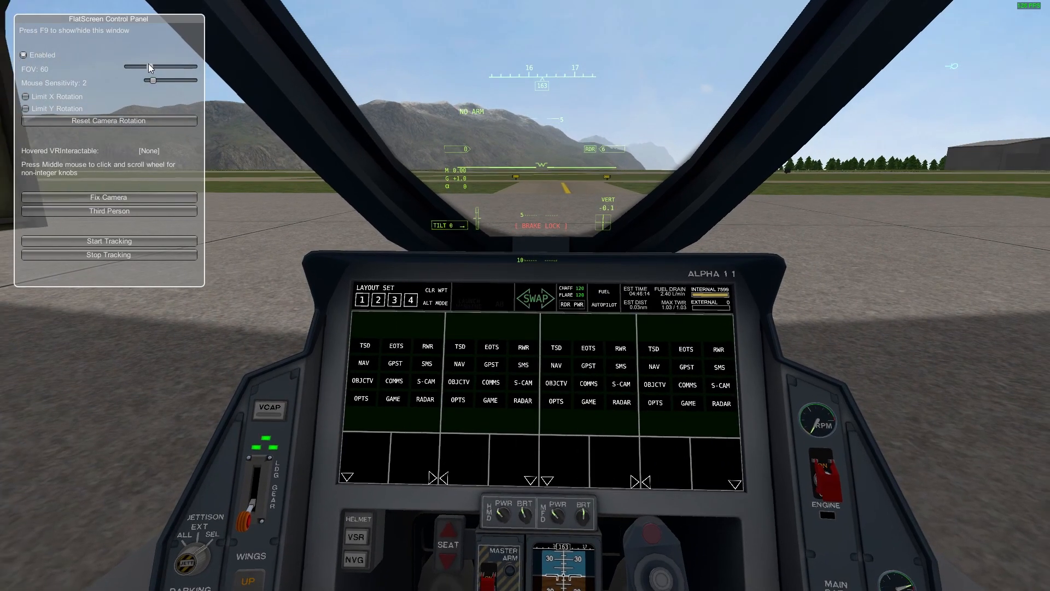
key("F9")
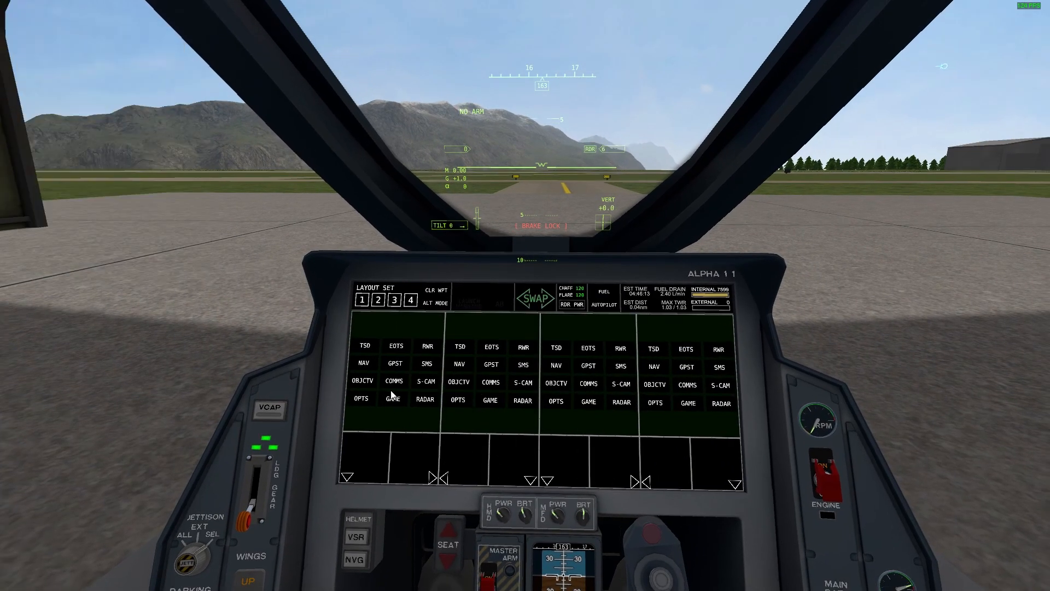
left_click(361, 398)
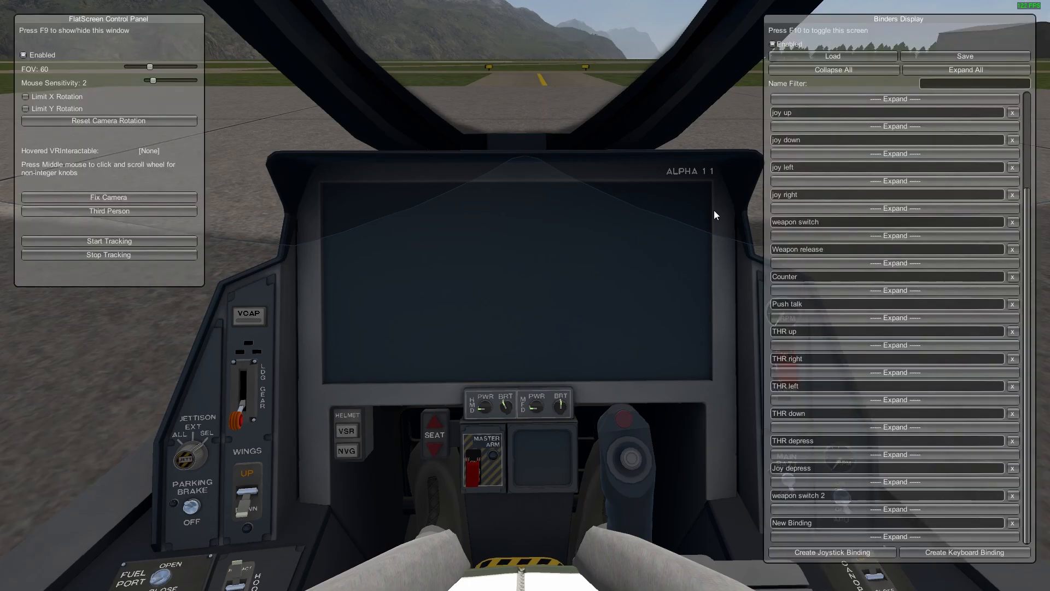
- Scroll the binders list to its top showing Roll, Pitch, Throttle, Yaw and Brakes
scroll("up", 3)
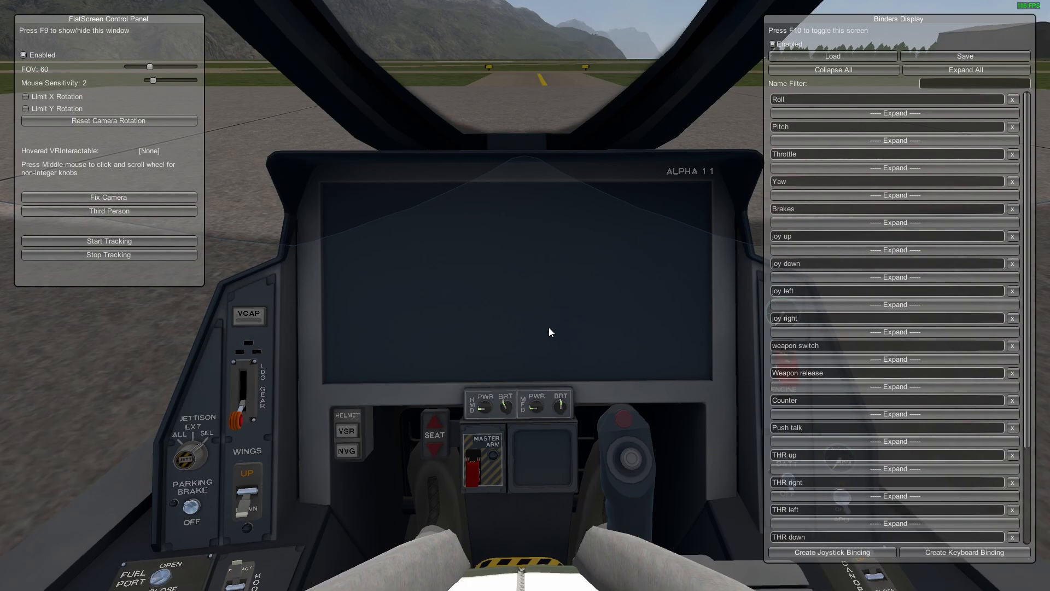
mouse_move(965, 55)
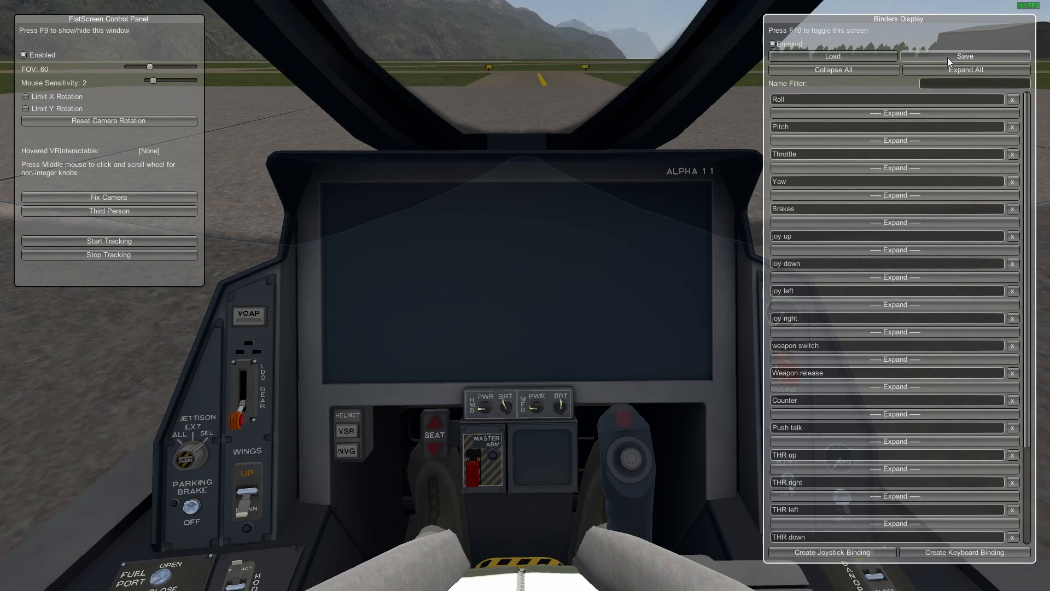
mouse_move(586, 343)
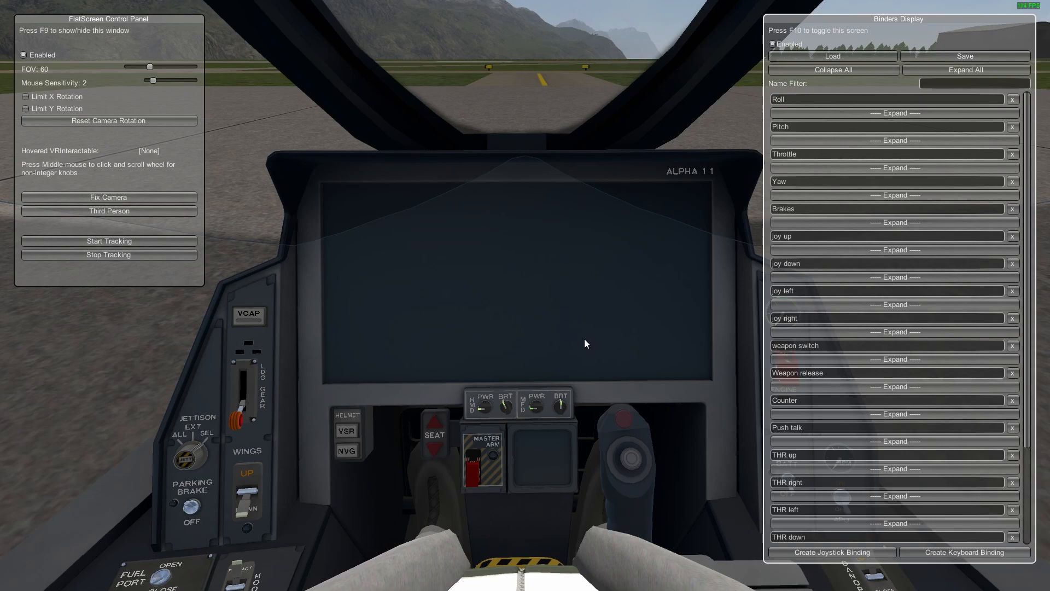